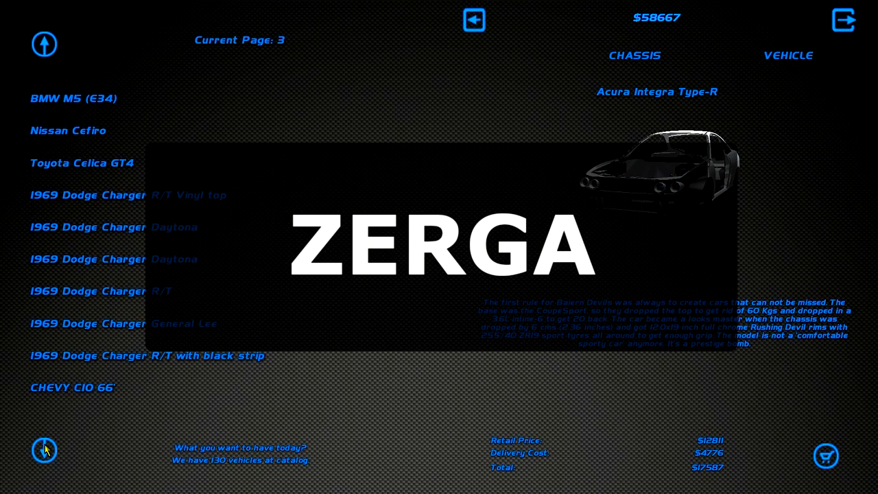
- Preview the 1969 Dodge Charger Daytona and General Lee, then the Chevy C10 66 Drag 2 on the next page
{"action": "left_click", "coordinate": [113, 258]}
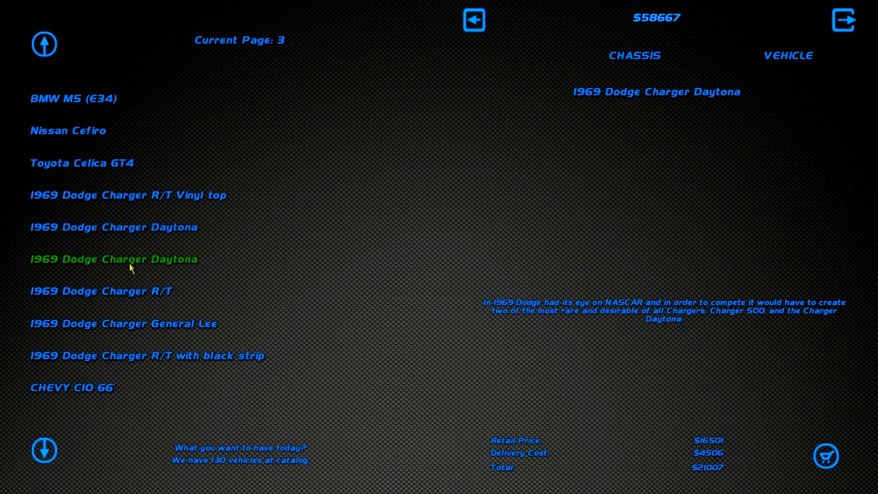
{"action": "left_click", "coordinate": [146, 356]}
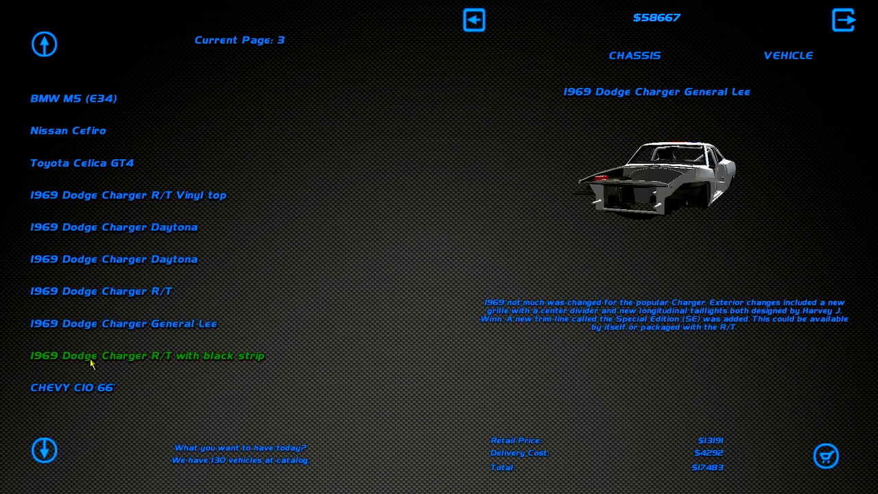
{"action": "left_click", "coordinate": [44, 450]}
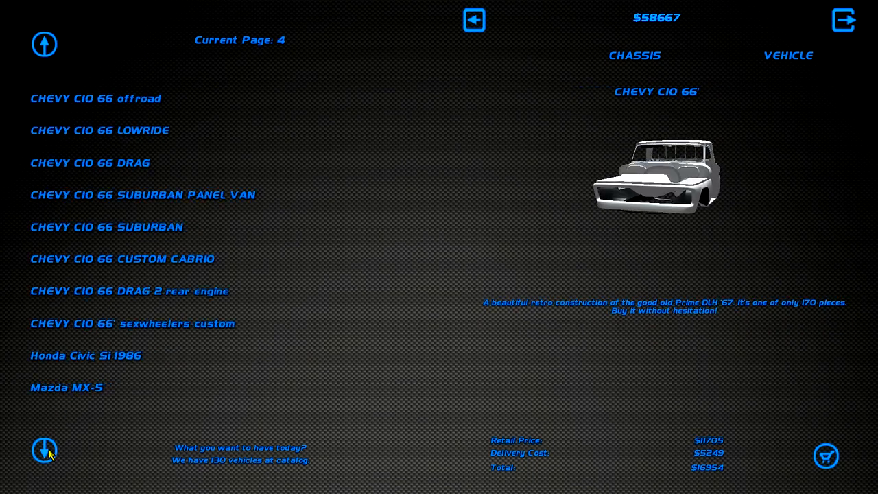
{"action": "left_click", "coordinate": [107, 226]}
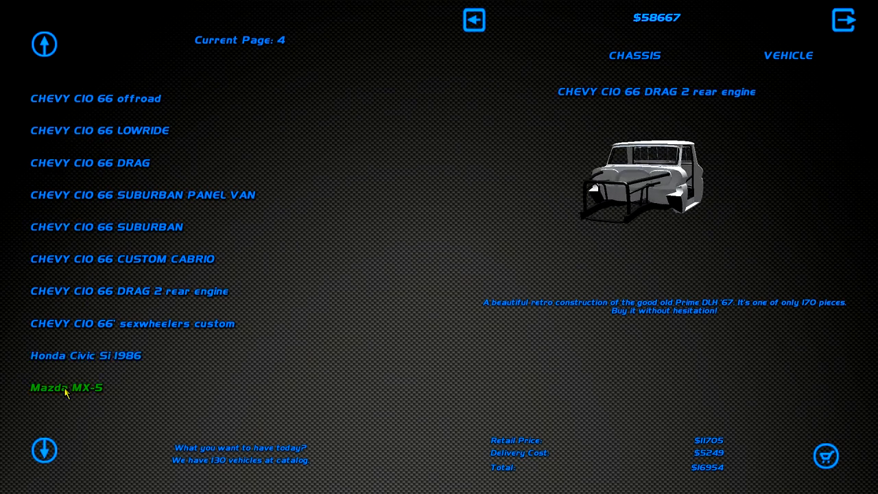
{"action": "mouse_move", "coordinate": [93, 371]}
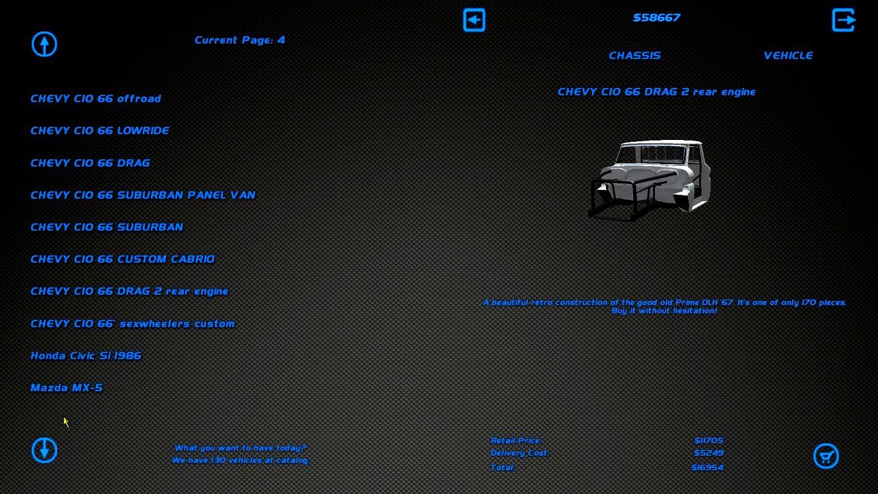
- Page on to catalogue page 11 and preview the 1985 Chevy Blazer K5 offroad
{"action": "left_click", "coordinate": [43, 451]}
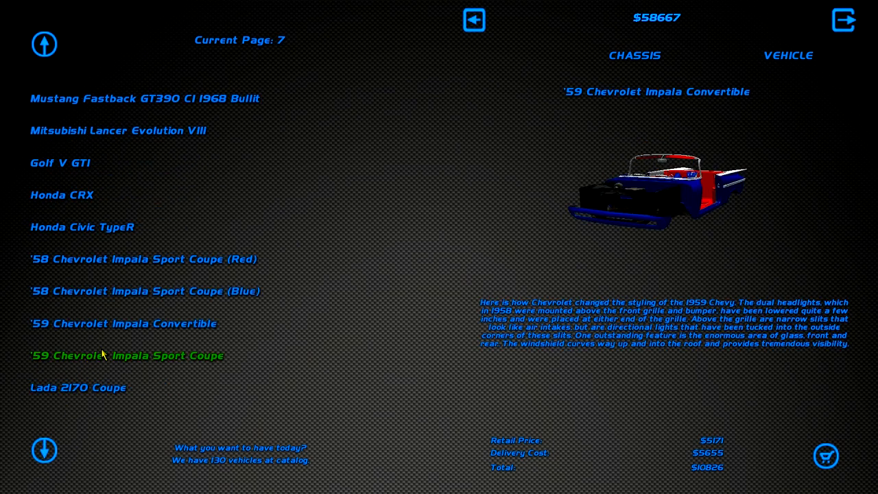
{"action": "left_click", "coordinate": [44, 450]}
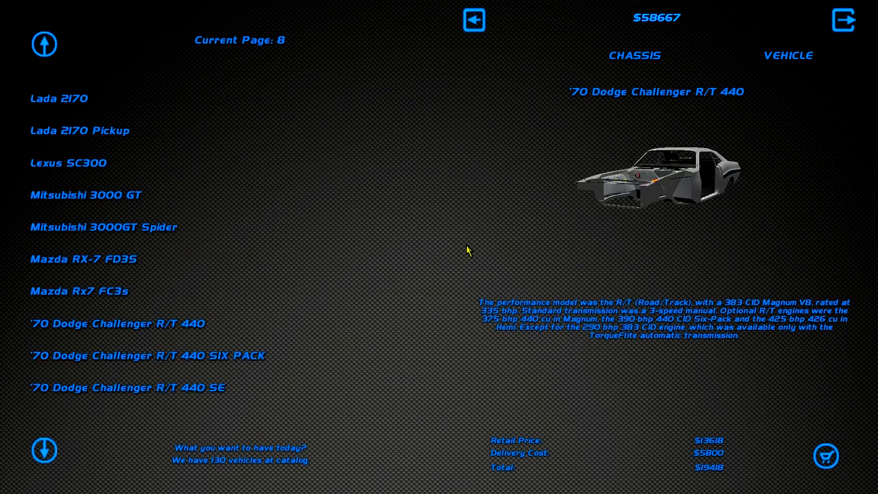
{"action": "mouse_move", "coordinate": [395, 269]}
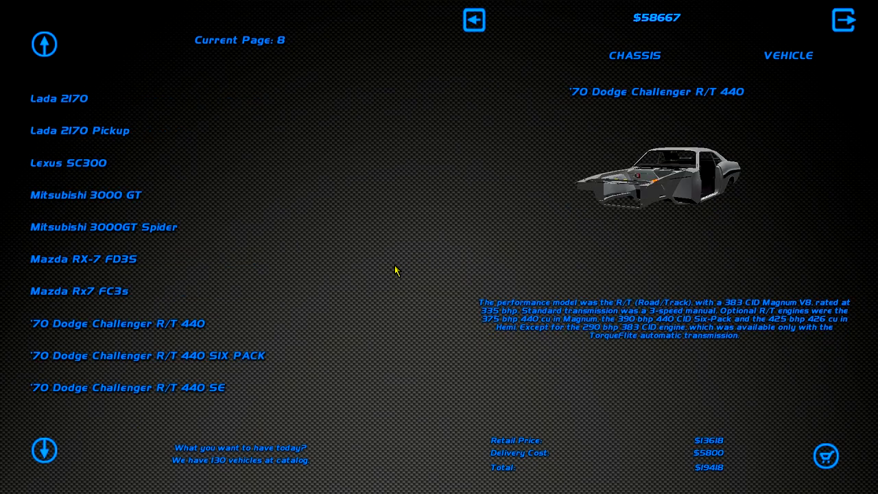
{"action": "mouse_move", "coordinate": [637, 198]}
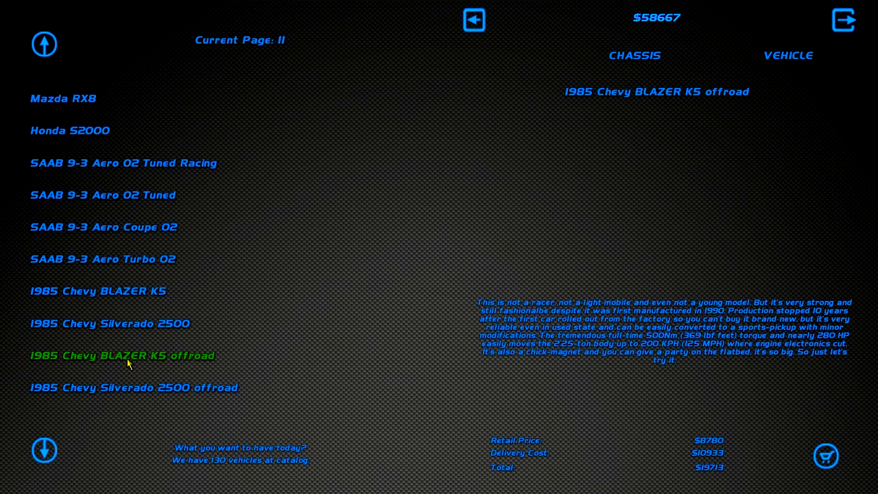
{"action": "left_click", "coordinate": [122, 356]}
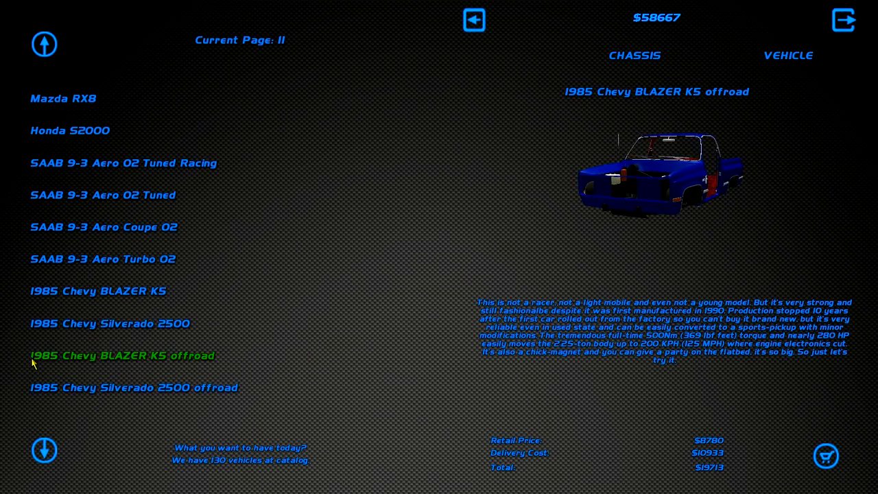
{"action": "mouse_move", "coordinate": [771, 236]}
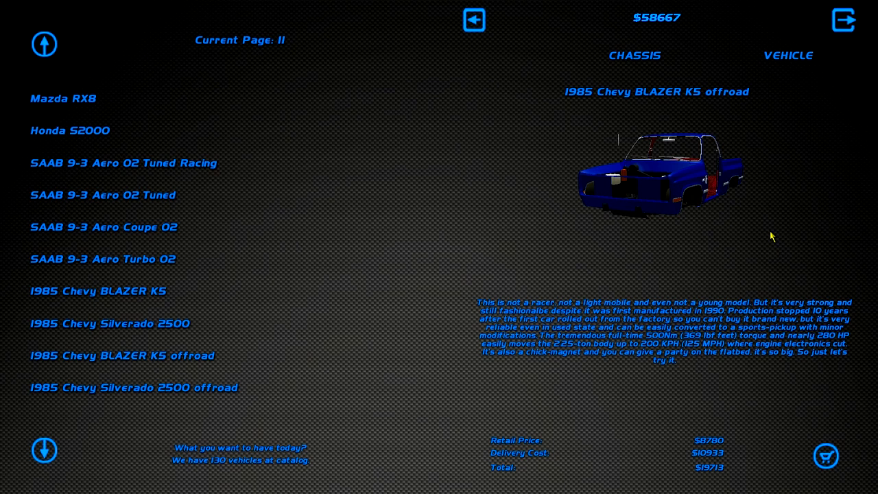
{"action": "mouse_move", "coordinate": [68, 412]}
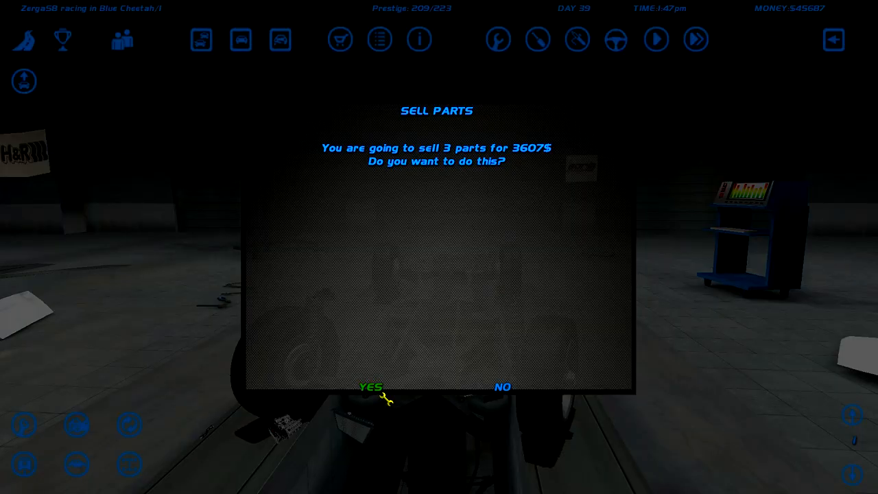
- Sell the 3 leftover parts, then the 22 garage parts, raising money to $50,179
{"action": "left_click", "coordinate": [369, 386]}
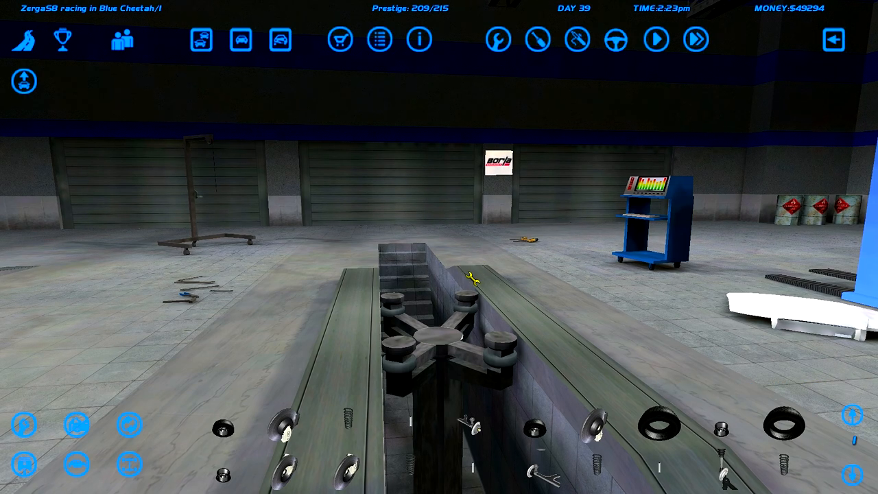
{"action": "left_click", "coordinate": [339, 38]}
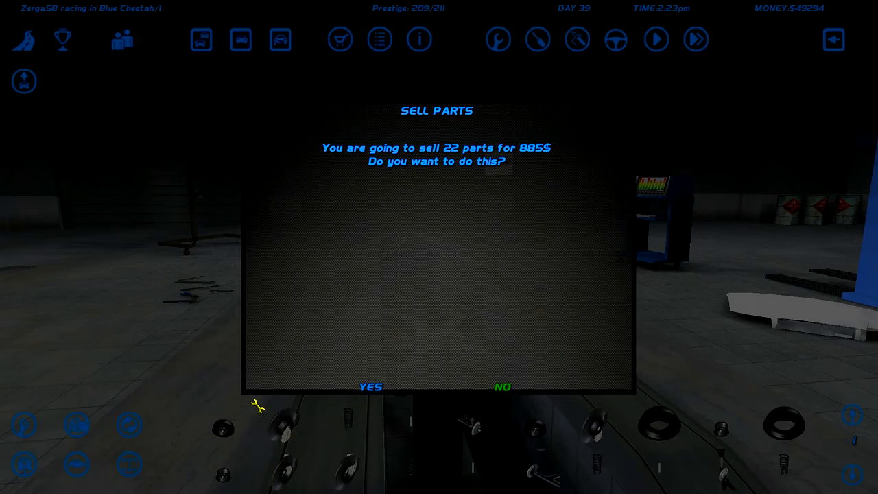
{"action": "left_click", "coordinate": [369, 387]}
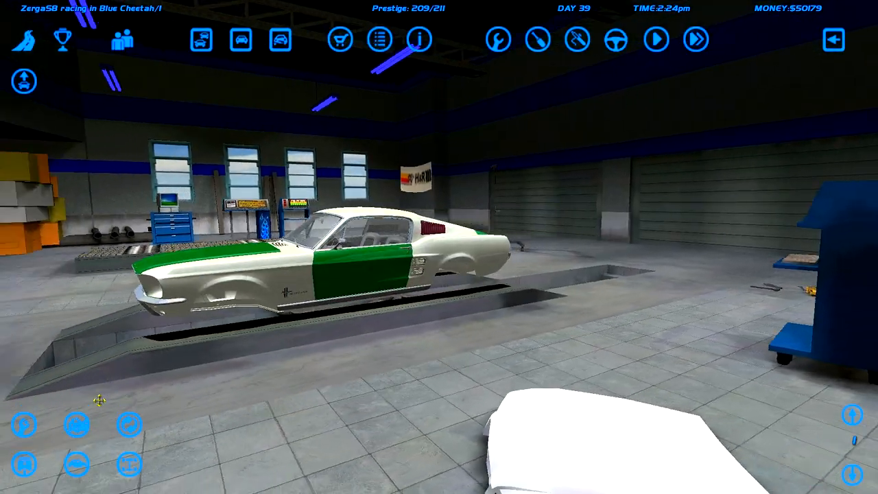
- Repair the Mustang for cash, then view its race records and part values in Car Info
{"action": "left_click", "coordinate": [498, 39]}
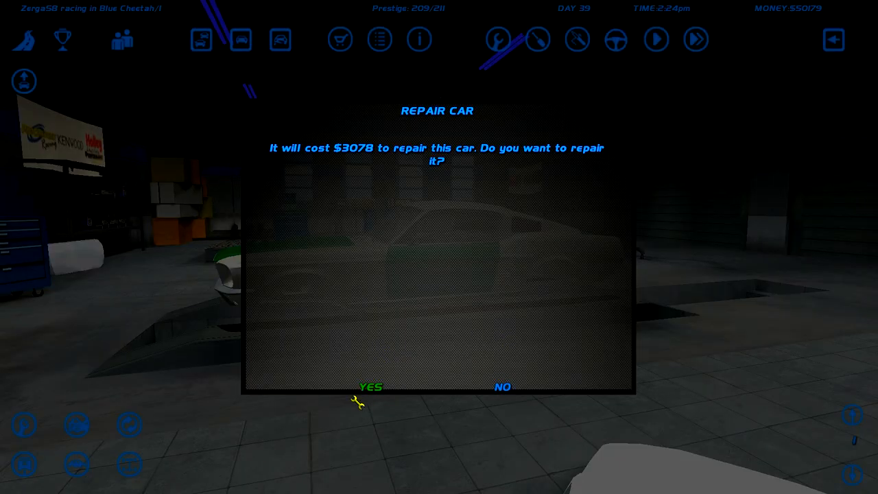
{"action": "left_click", "coordinate": [368, 387]}
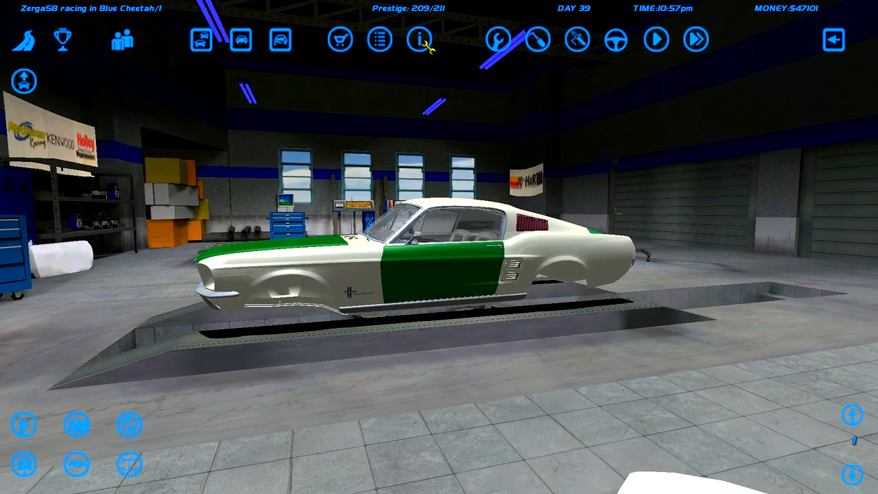
{"action": "left_click", "coordinate": [420, 39]}
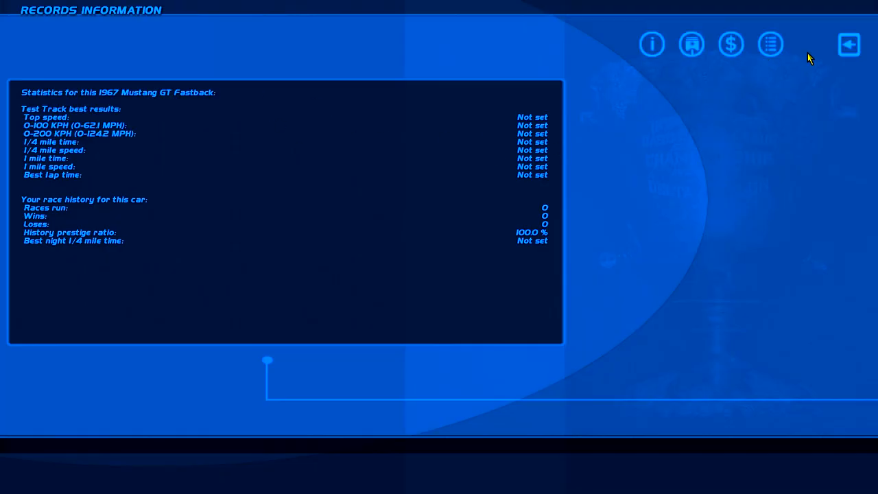
{"action": "left_click", "coordinate": [732, 44]}
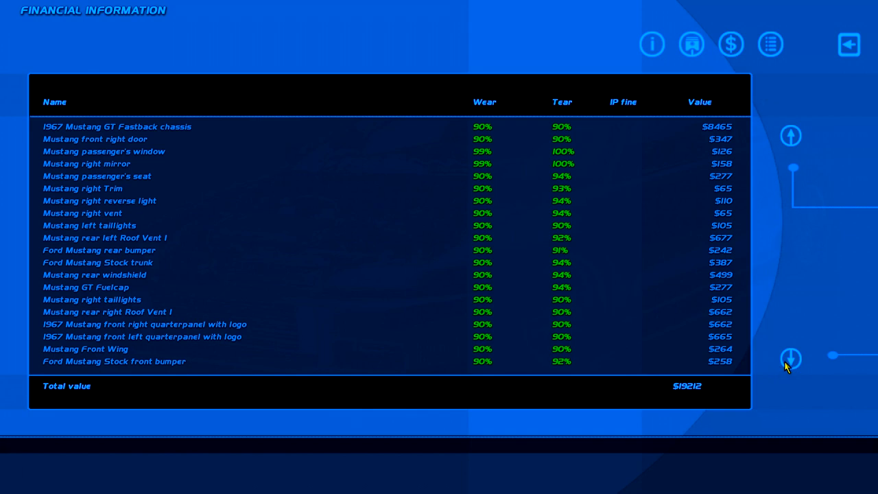
{"action": "left_click", "coordinate": [848, 44]}
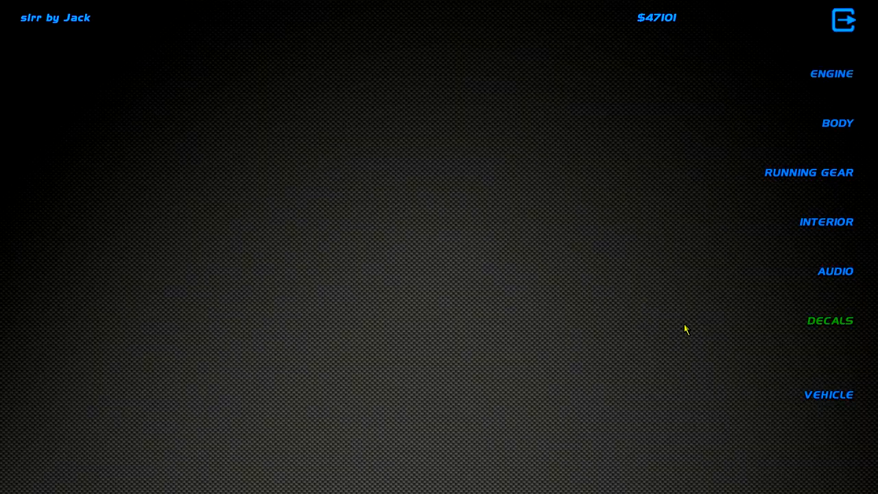
- Enter the engine parts catalogue and browse the engine block listings
{"action": "left_click", "coordinate": [829, 395]}
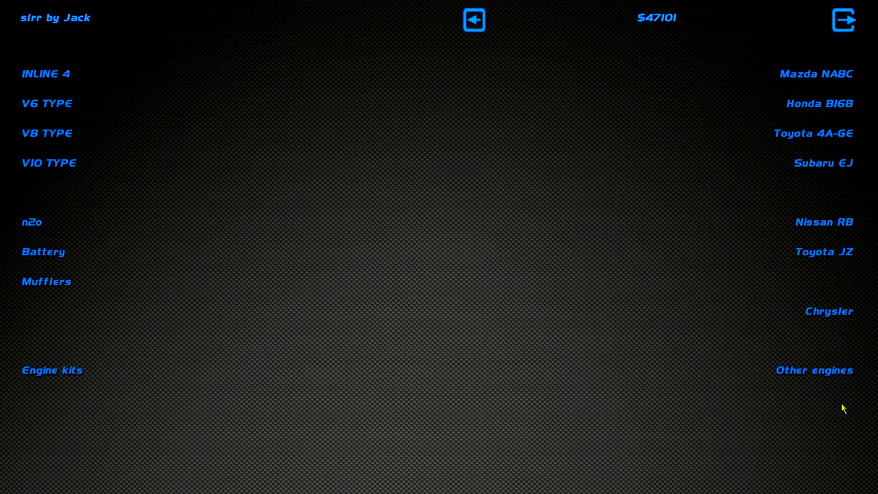
{"action": "mouse_move", "coordinate": [815, 370]}
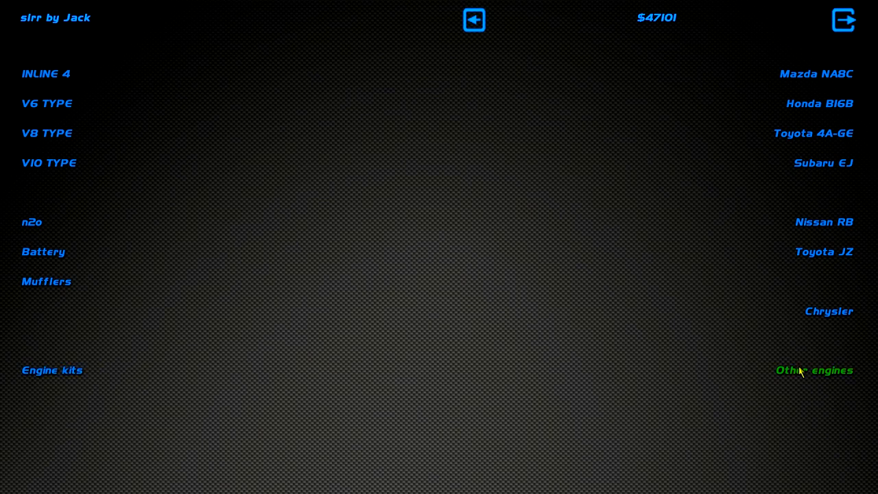
{"action": "left_click", "coordinate": [815, 371]}
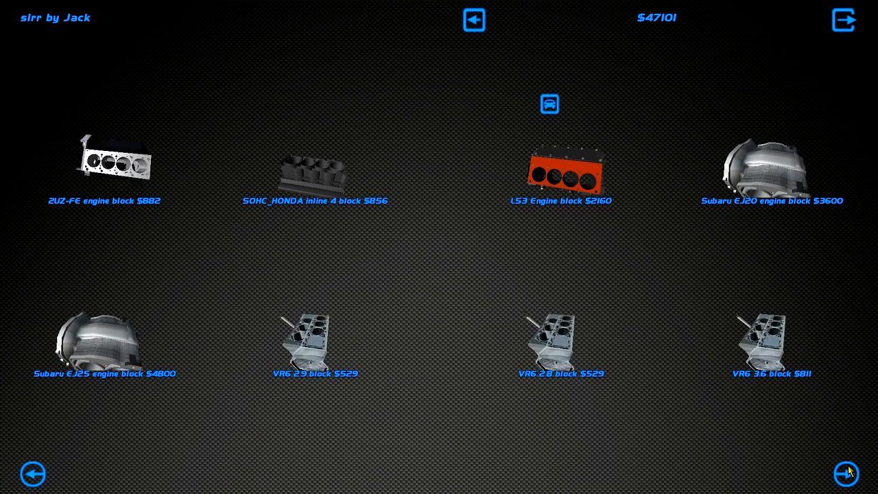
{"action": "left_click", "coordinate": [846, 474]}
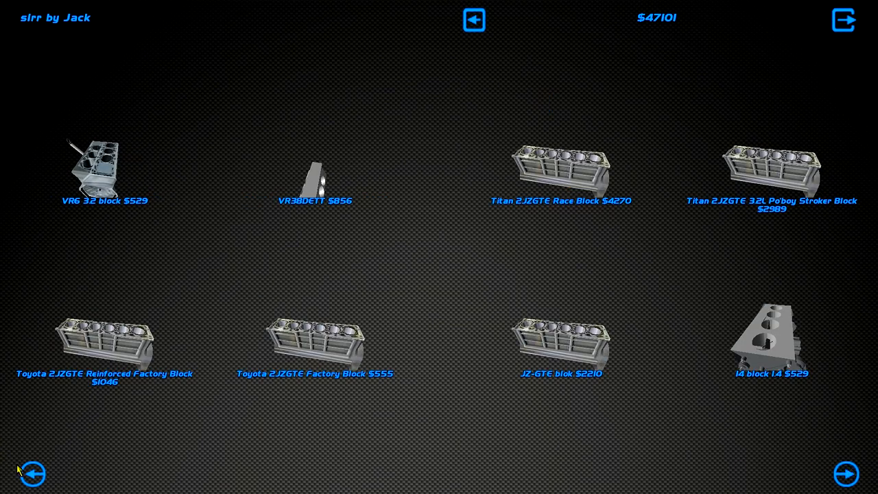
{"action": "left_click", "coordinate": [846, 473]}
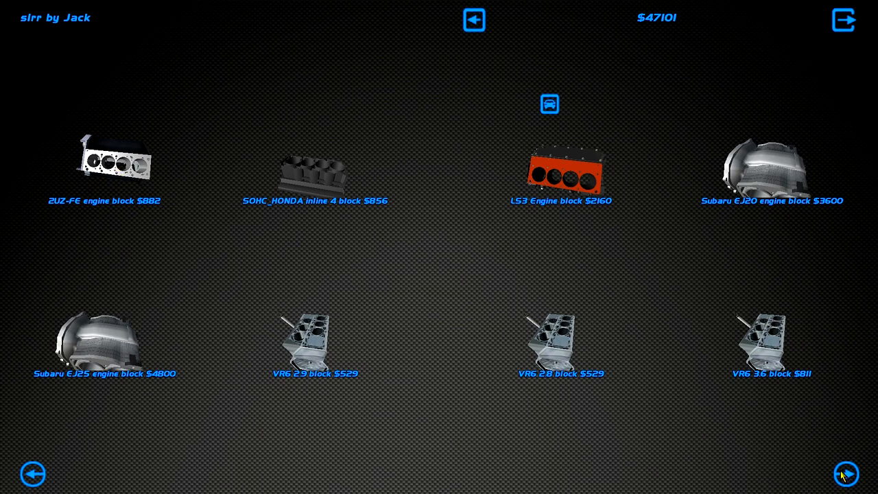
{"action": "left_click", "coordinate": [845, 475]}
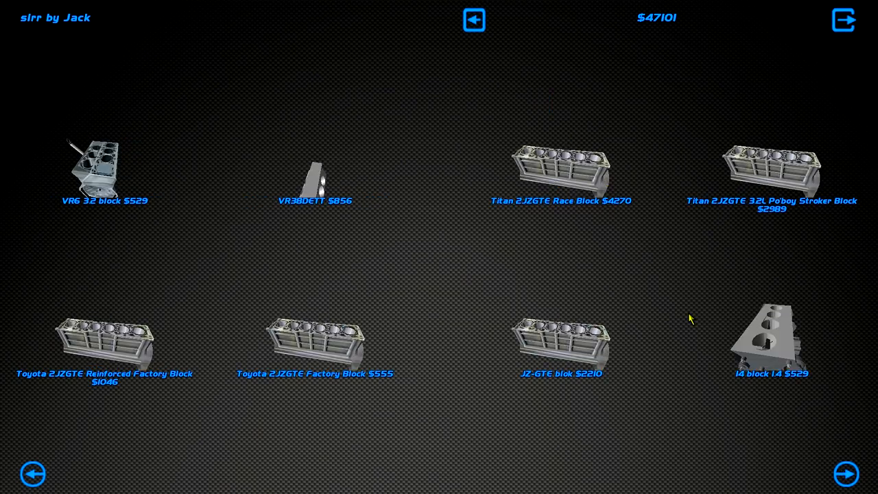
- Page through the remaining engine blocks and buy the $2,160 engine block
{"action": "left_click", "coordinate": [845, 474]}
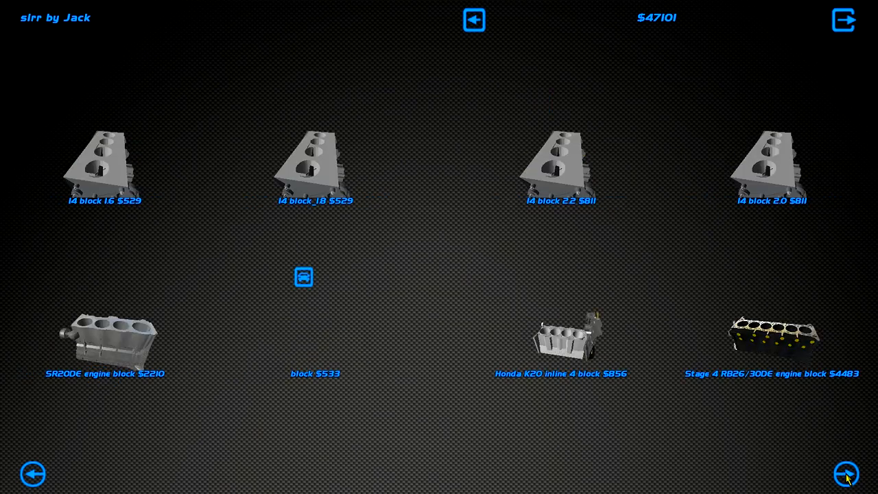
{"action": "left_click", "coordinate": [846, 475]}
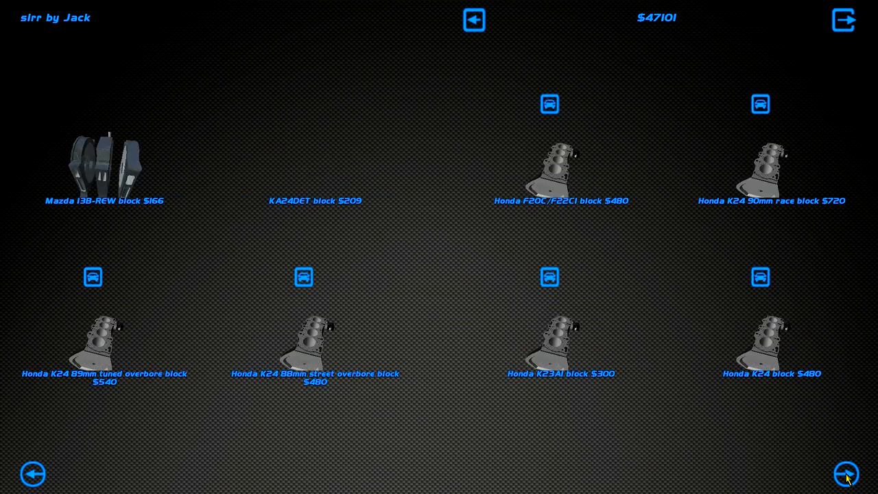
{"action": "left_click", "coordinate": [846, 475]}
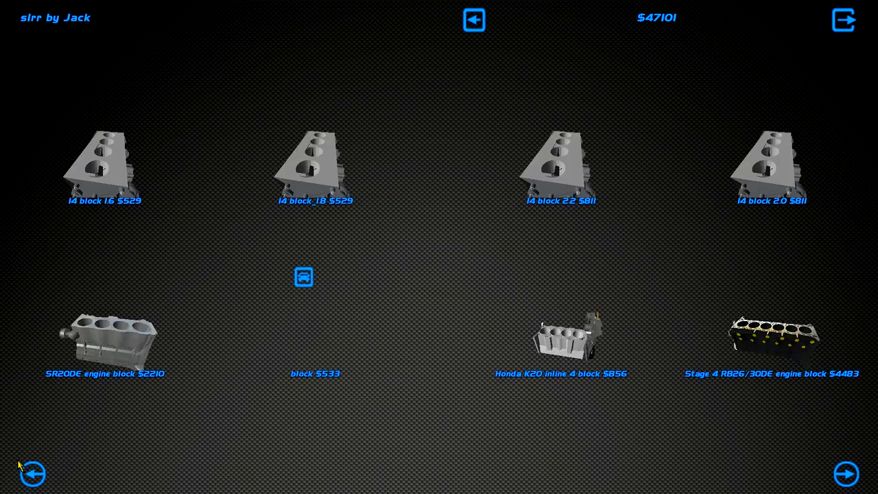
{"action": "left_click", "coordinate": [846, 474]}
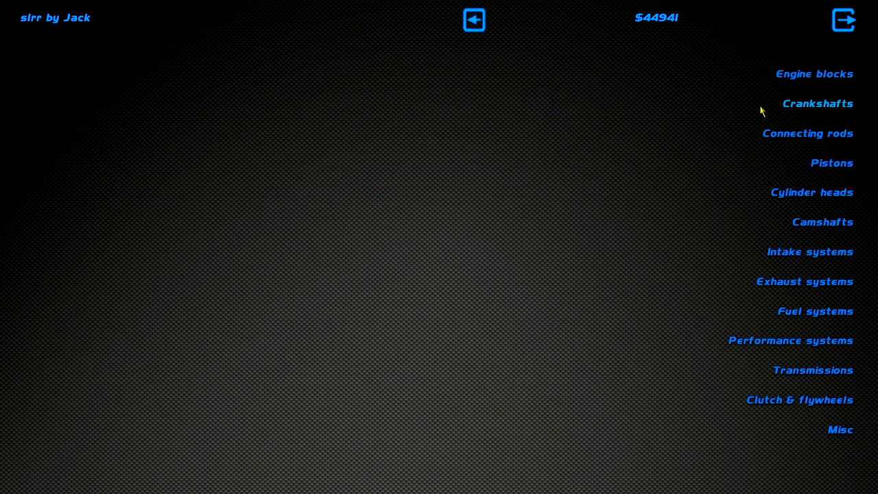
- Buy the LS3 crankshaft, pistons and cylinder heads from their catalogues
{"action": "left_click", "coordinate": [818, 103]}
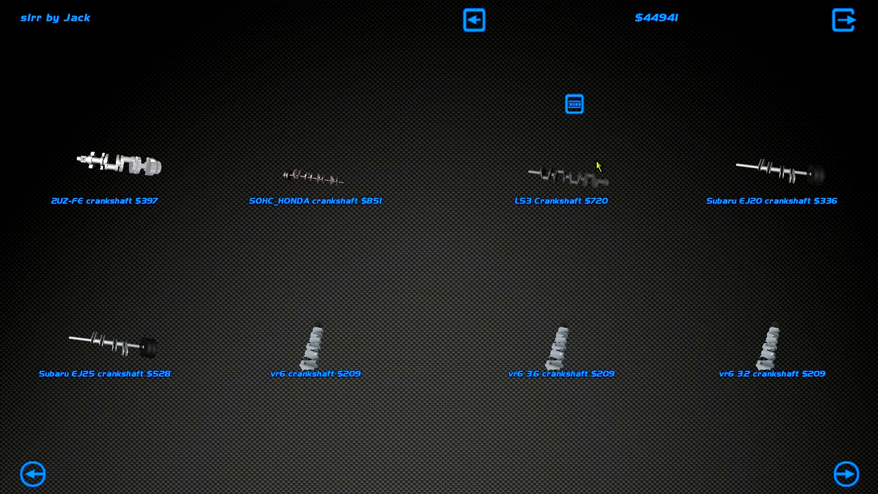
{"action": "left_click", "coordinate": [474, 19]}
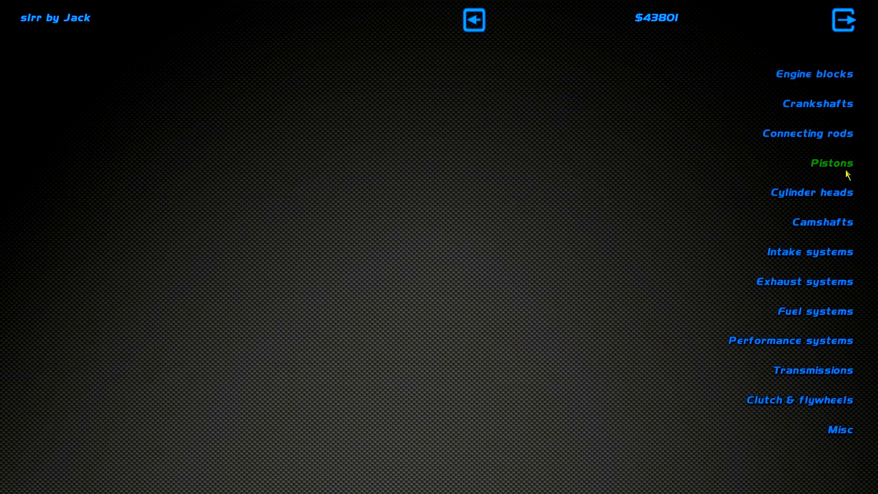
{"action": "left_click", "coordinate": [831, 162]}
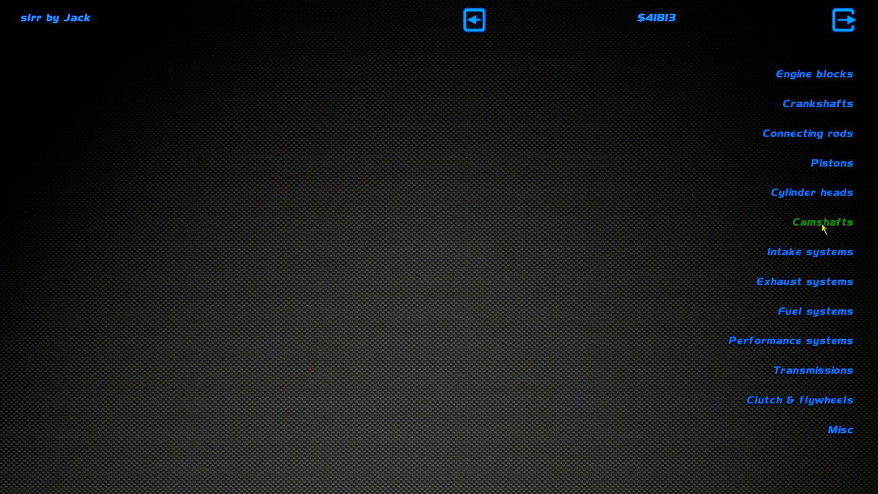
{"action": "left_click", "coordinate": [824, 222]}
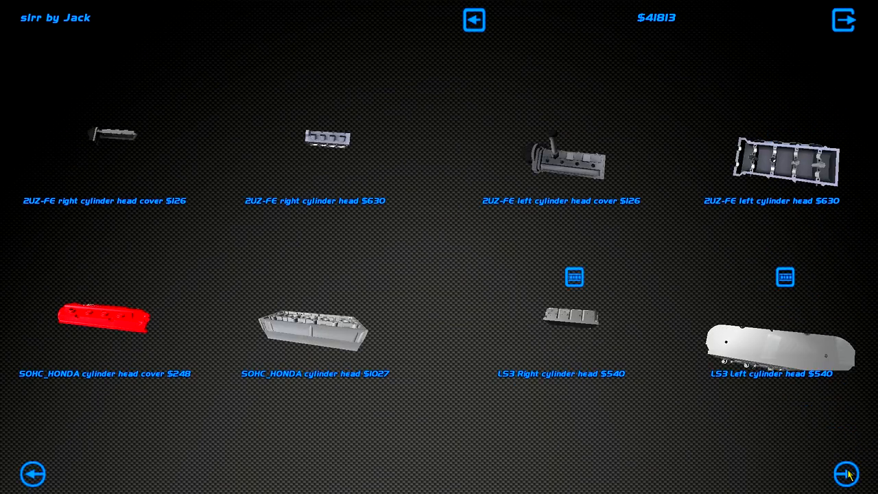
{"action": "left_click", "coordinate": [848, 475]}
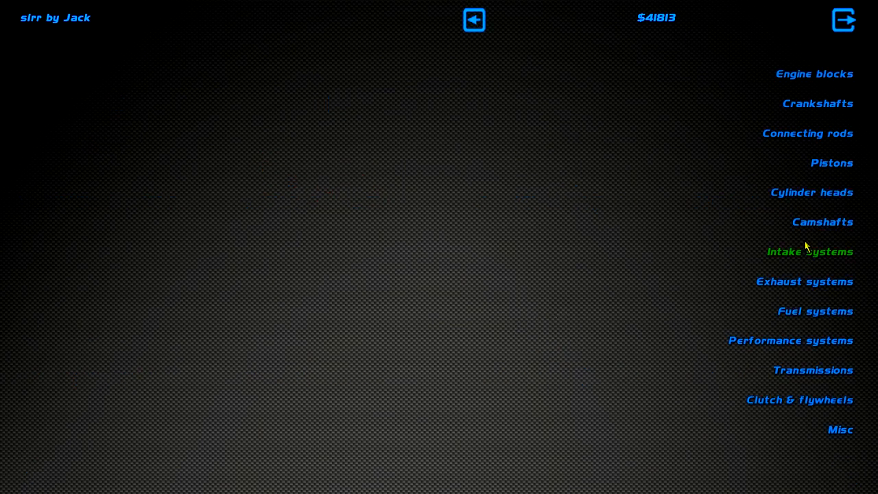
{"action": "mouse_move", "coordinate": [823, 222]}
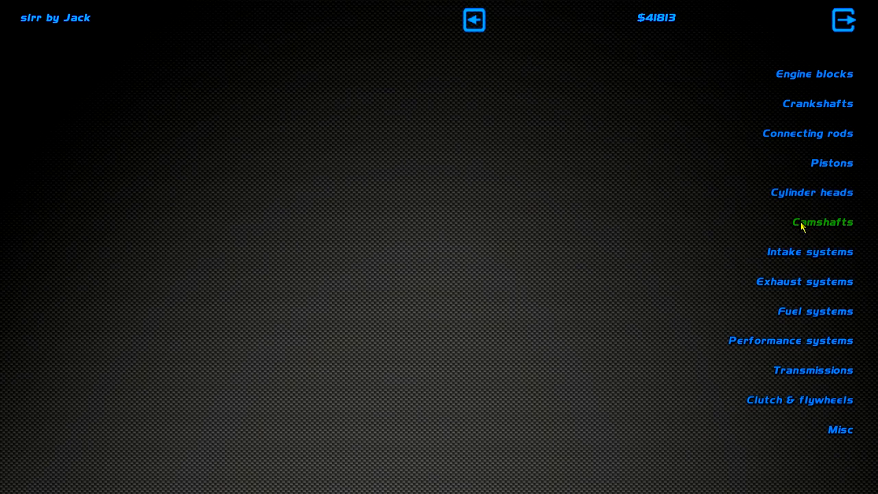
{"action": "mouse_move", "coordinate": [851, 233]}
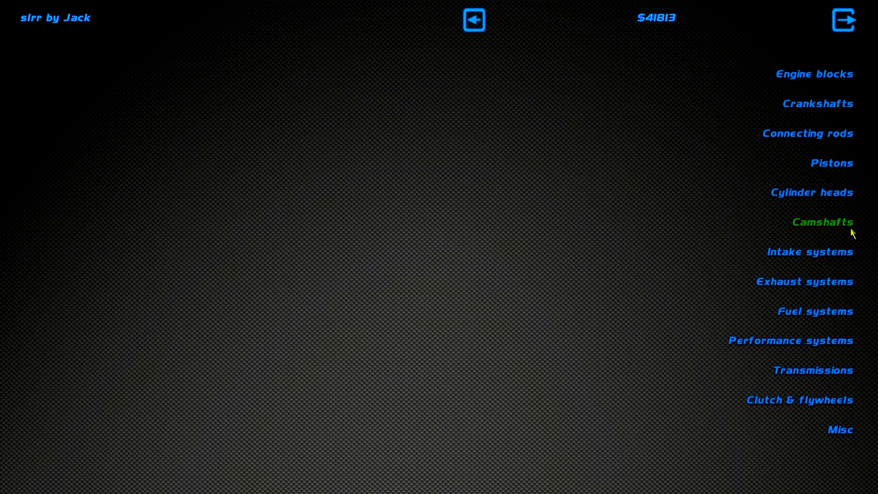
- Buy the LS3 camshaft and both LS3 Turbo top mount exhaust headers
{"action": "left_click", "coordinate": [822, 223]}
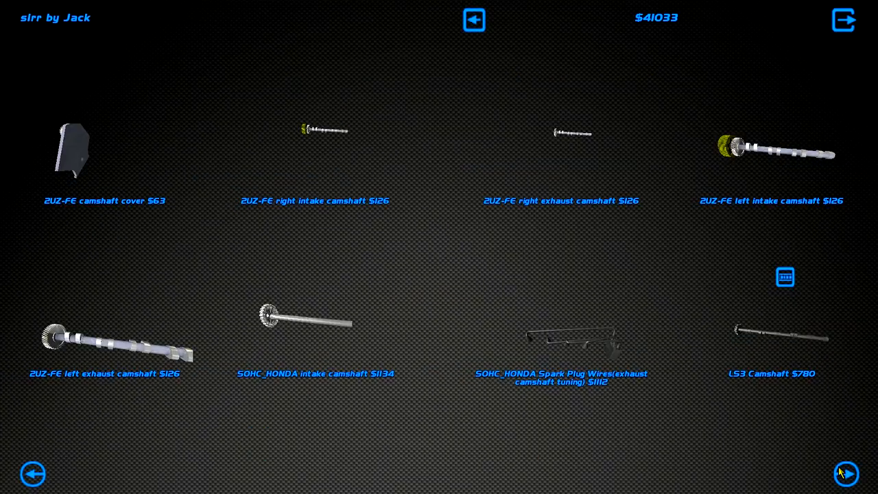
{"action": "left_click", "coordinate": [845, 473]}
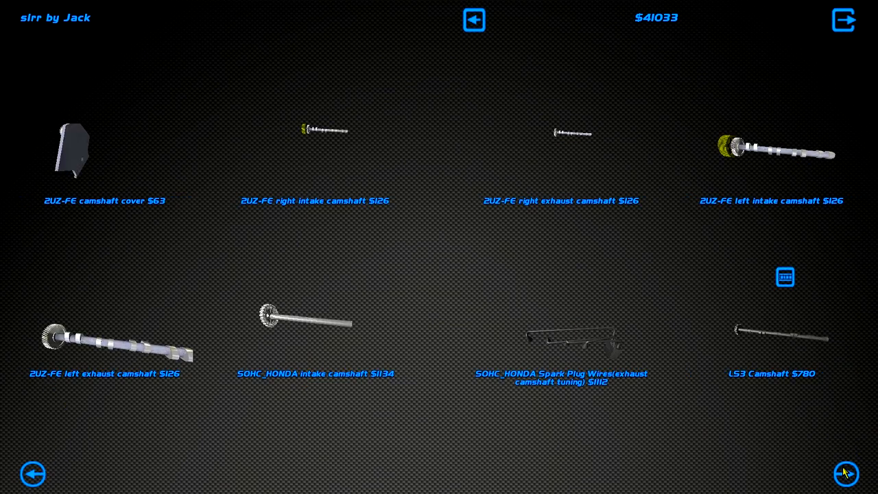
{"action": "left_click", "coordinate": [846, 475]}
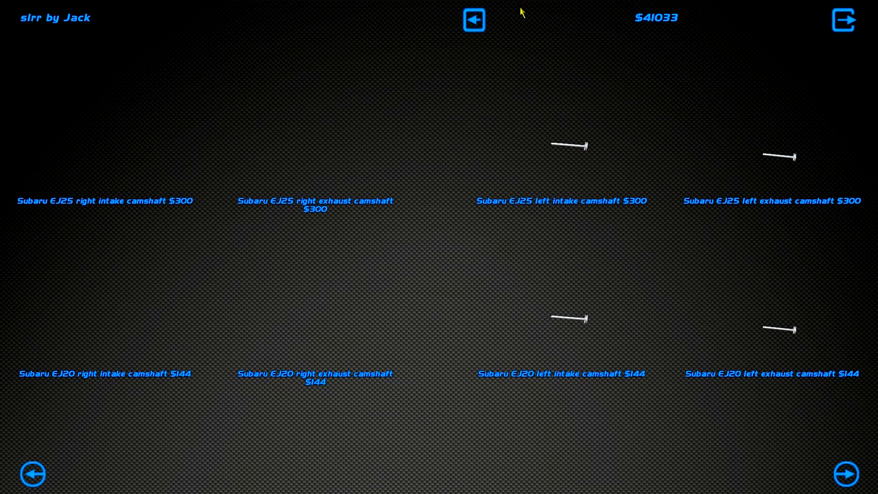
{"action": "left_click", "coordinate": [846, 474]}
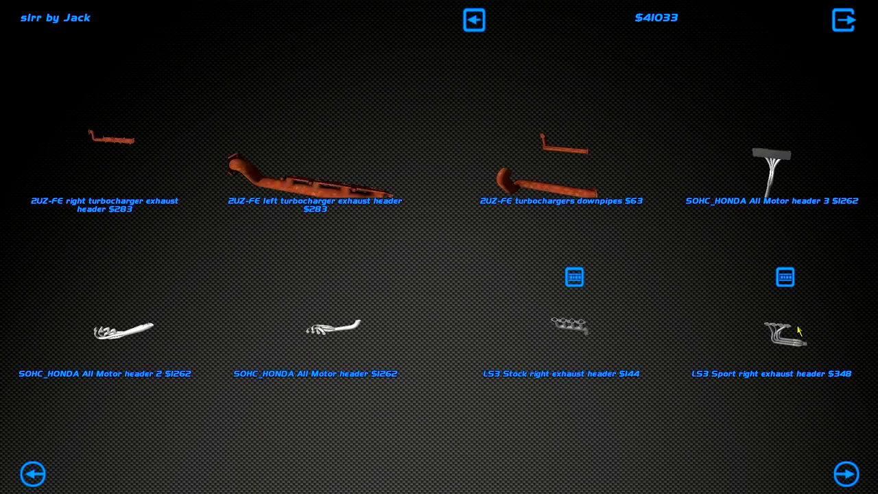
{"action": "left_click", "coordinate": [845, 474]}
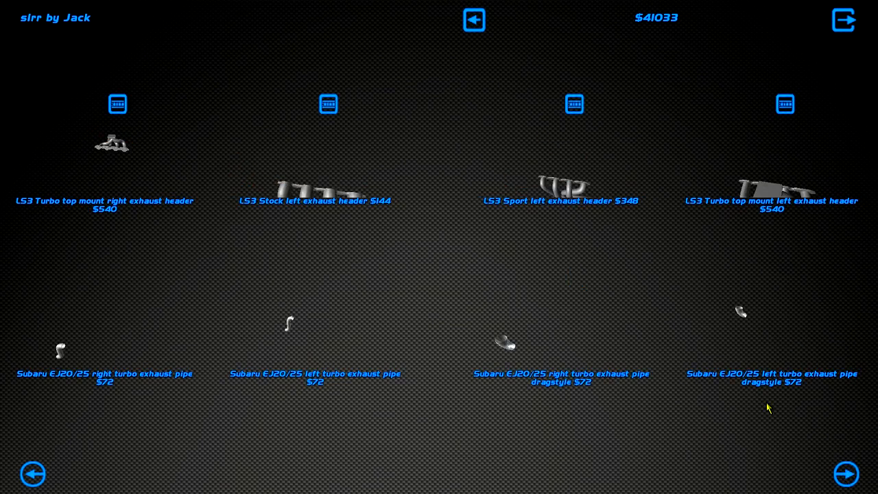
{"action": "mouse_move", "coordinate": [765, 221]}
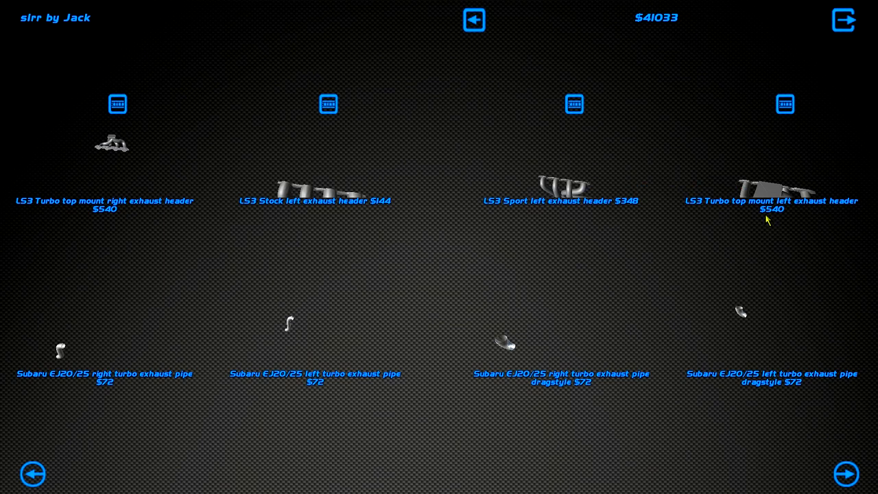
{"action": "mouse_move", "coordinate": [107, 159]}
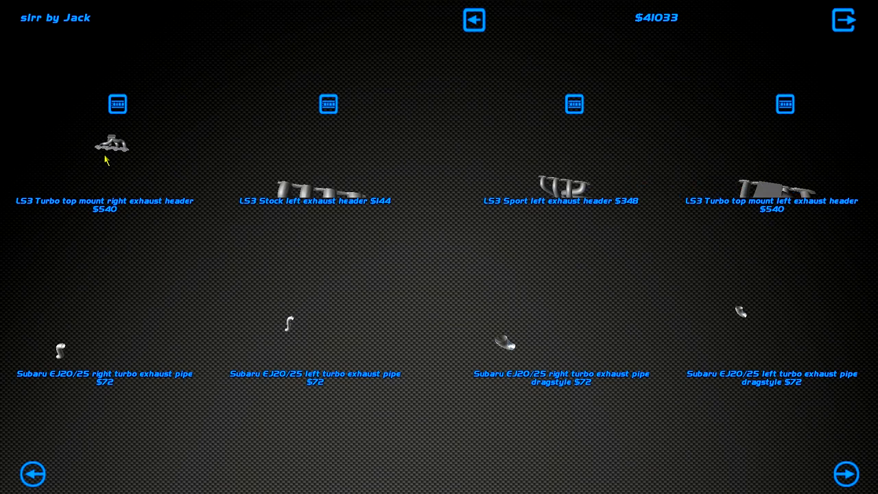
{"action": "mouse_move", "coordinate": [116, 168]}
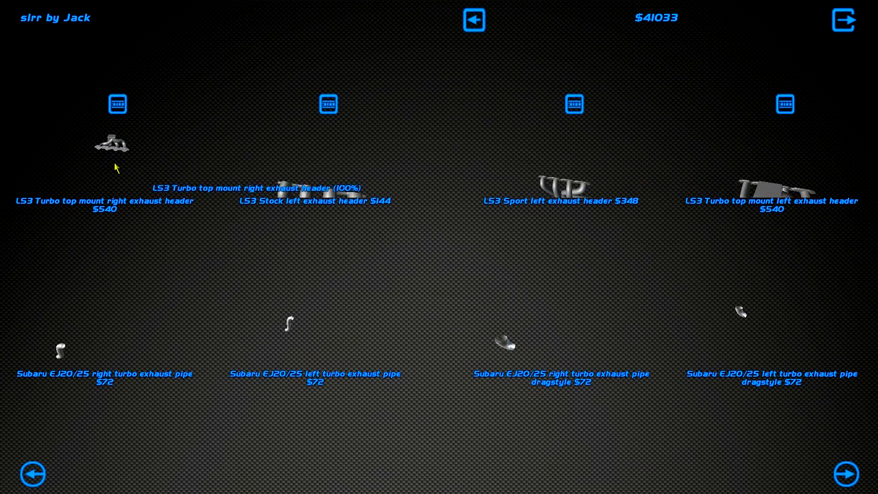
{"action": "mouse_move", "coordinate": [126, 170]}
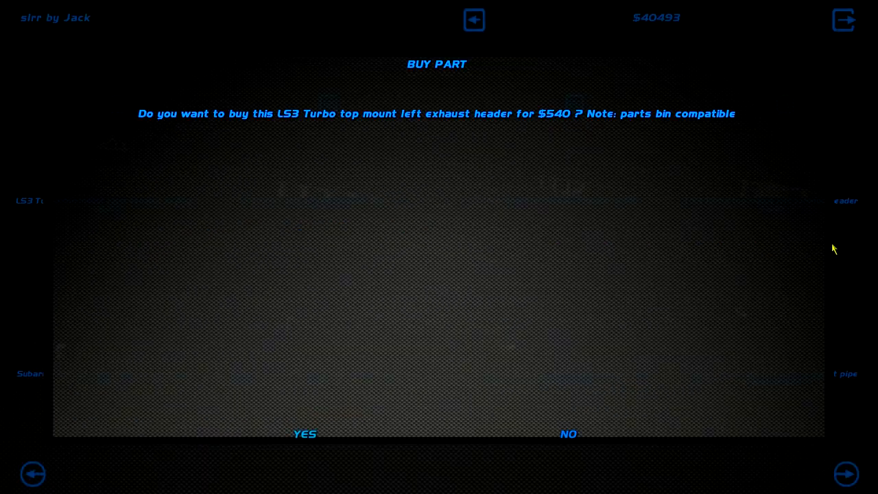
{"action": "left_click", "coordinate": [304, 434]}
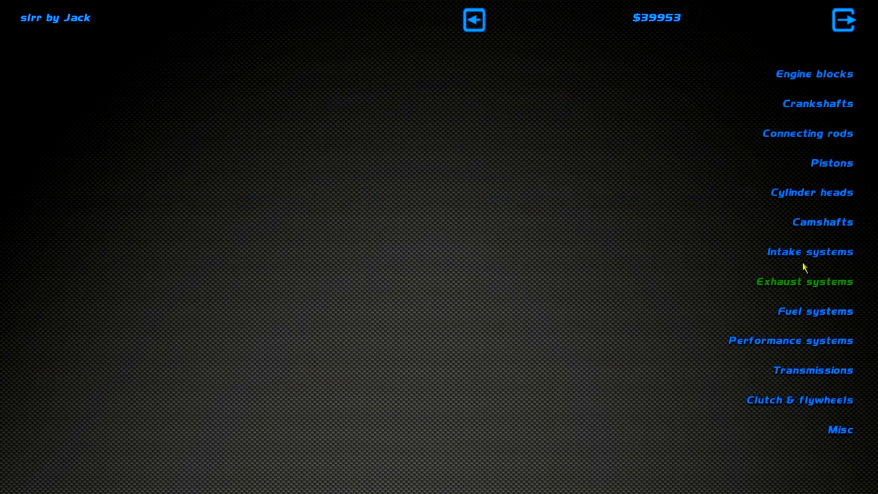
- Bring up the intake systems catalogue with the LS3 intake manifolds
{"action": "left_click", "coordinate": [810, 252]}
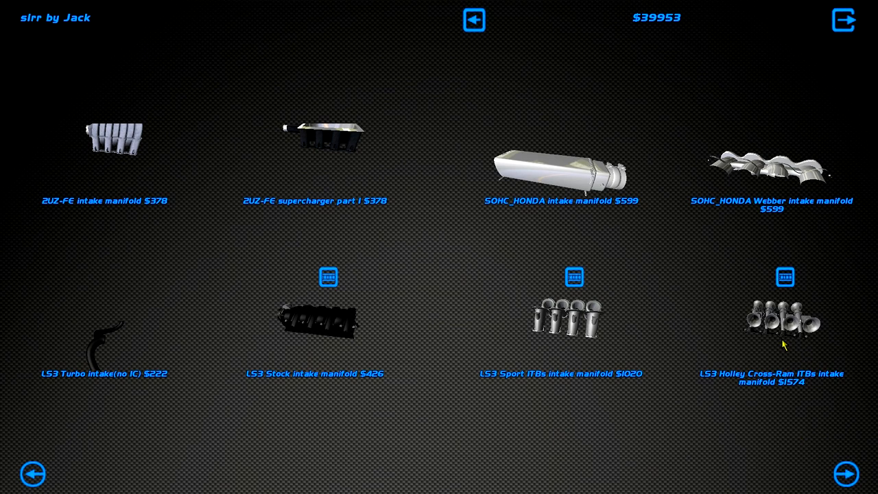
{"action": "mouse_move", "coordinate": [815, 409]}
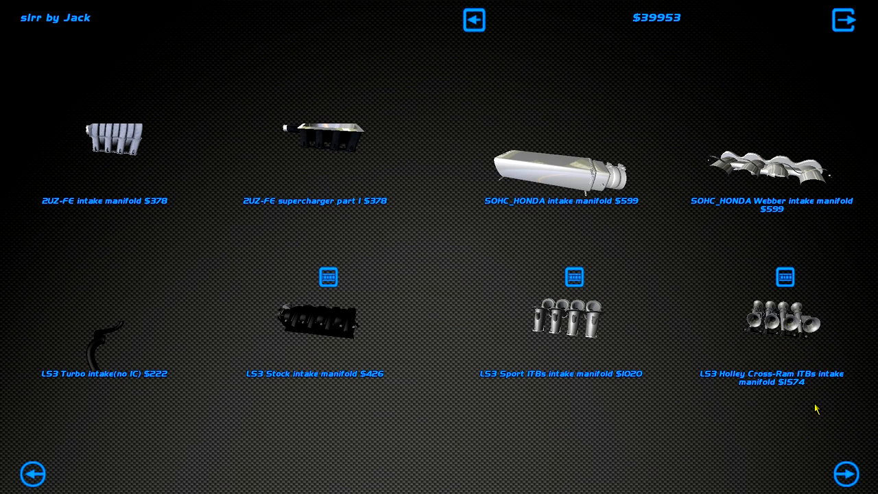
{"action": "mouse_move", "coordinate": [716, 249]}
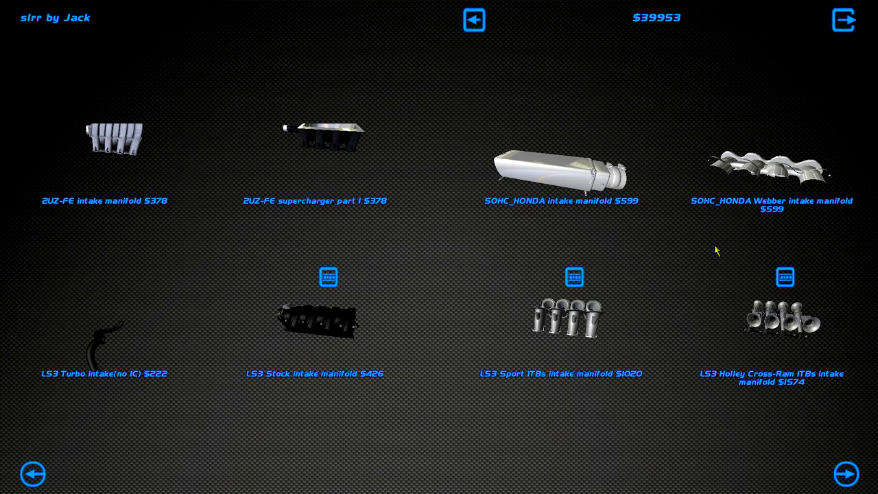
{"action": "left_click", "coordinate": [474, 19]}
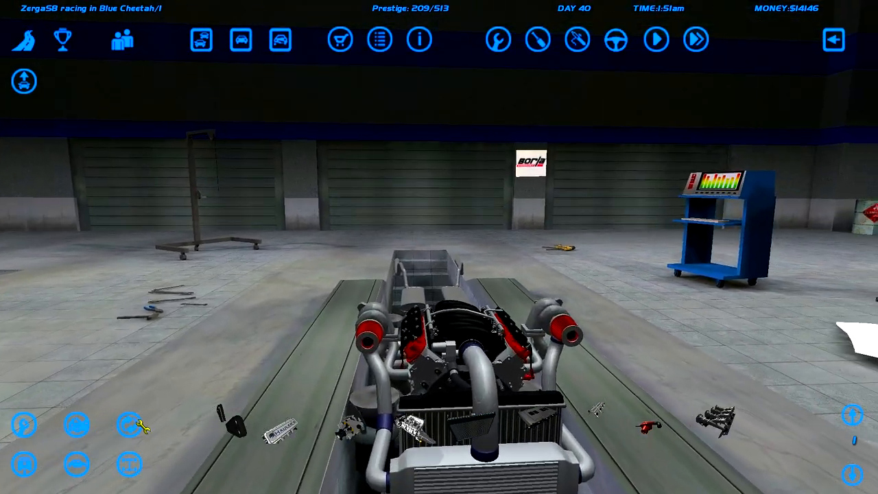
- Tune the turbo's wastegate pressure and confirm the setting
{"action": "left_click", "coordinate": [538, 39]}
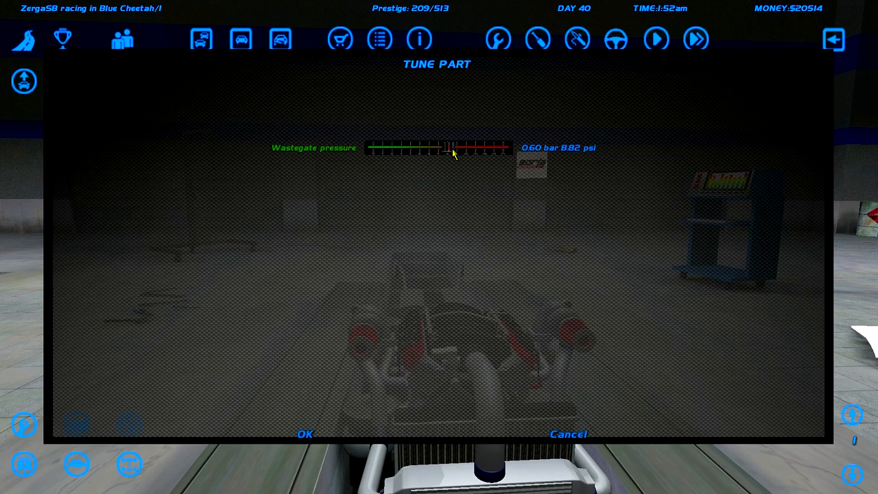
{"action": "left_click", "coordinate": [305, 434]}
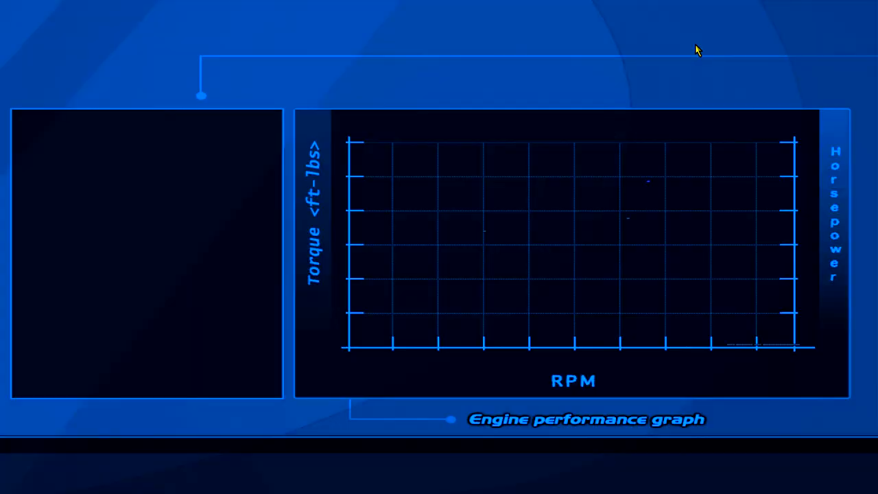
- View the Mustang's chassis information and engine graph showing 435 ft-lbs and 538 hp
{"action": "left_click", "coordinate": [653, 44]}
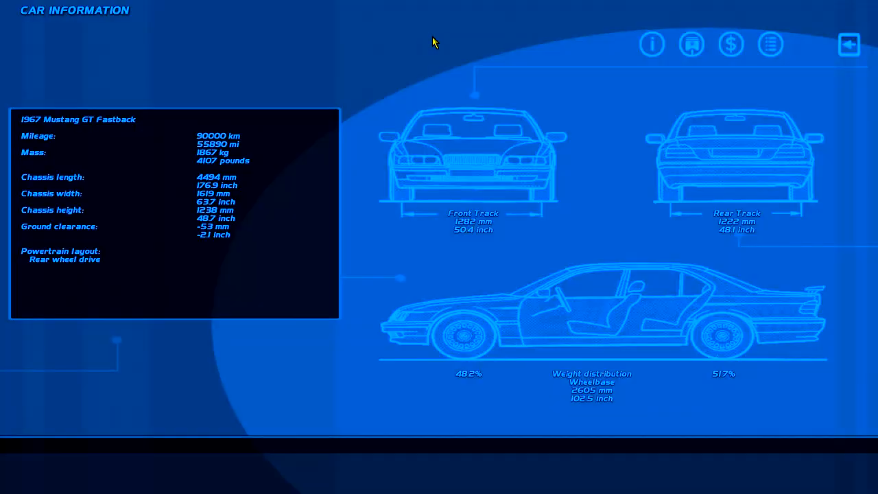
{"action": "left_click", "coordinate": [692, 44]}
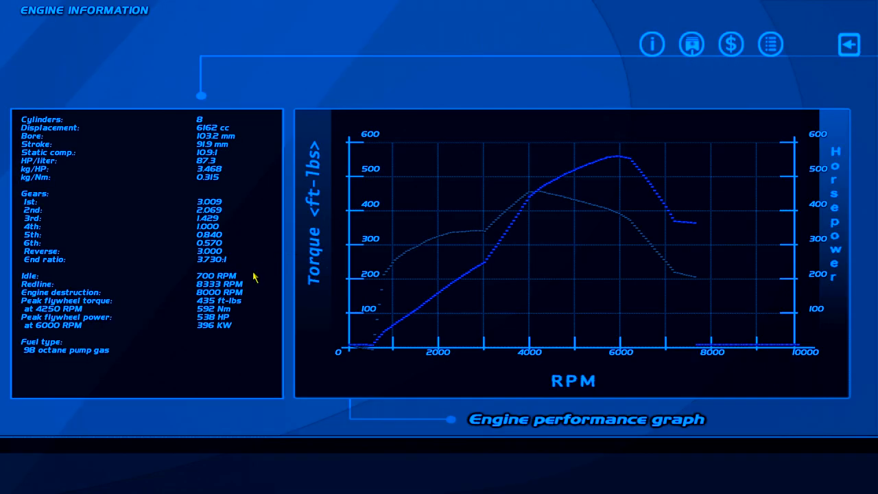
{"action": "left_click", "coordinate": [849, 44]}
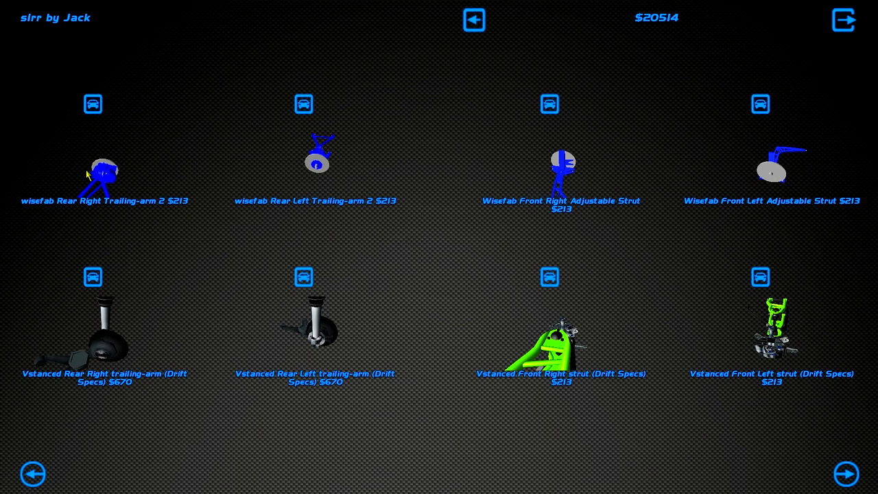
{"action": "mouse_move", "coordinate": [857, 478]}
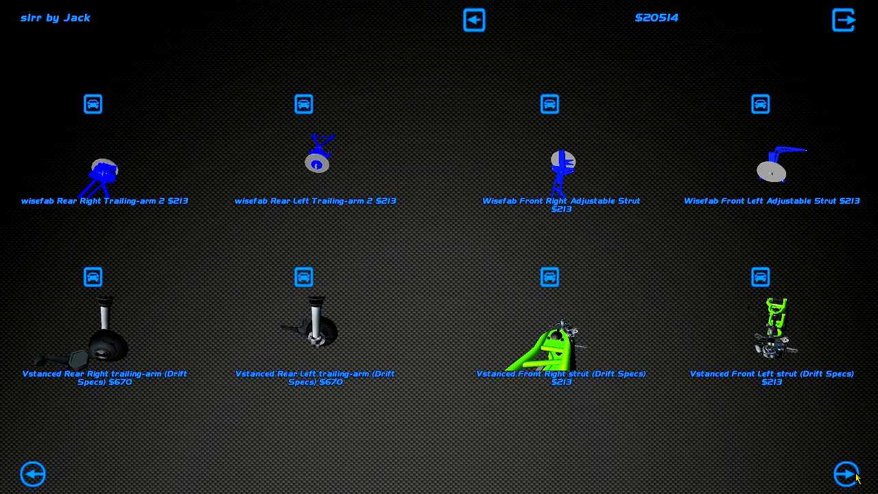
- Finish the suspension parts pages and buy the GReddy Type-R adjustable shock absorbers
{"action": "left_click", "coordinate": [848, 475]}
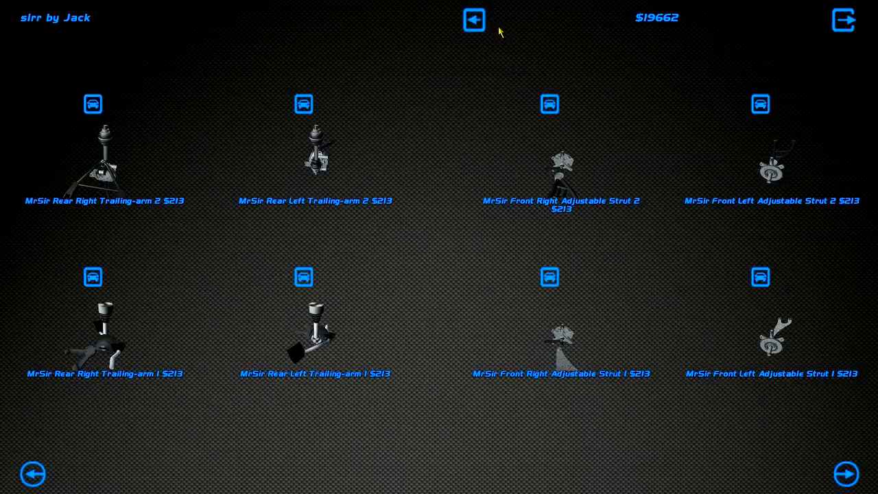
{"action": "left_click", "coordinate": [473, 19]}
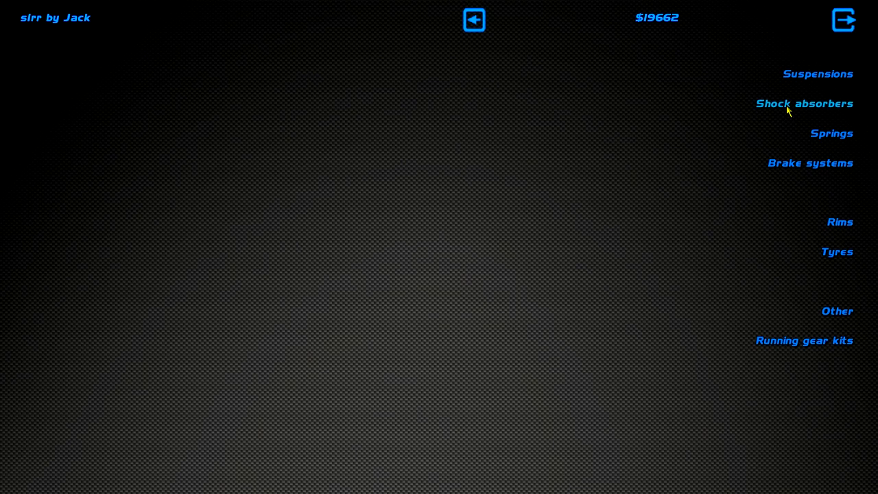
{"action": "left_click", "coordinate": [804, 104]}
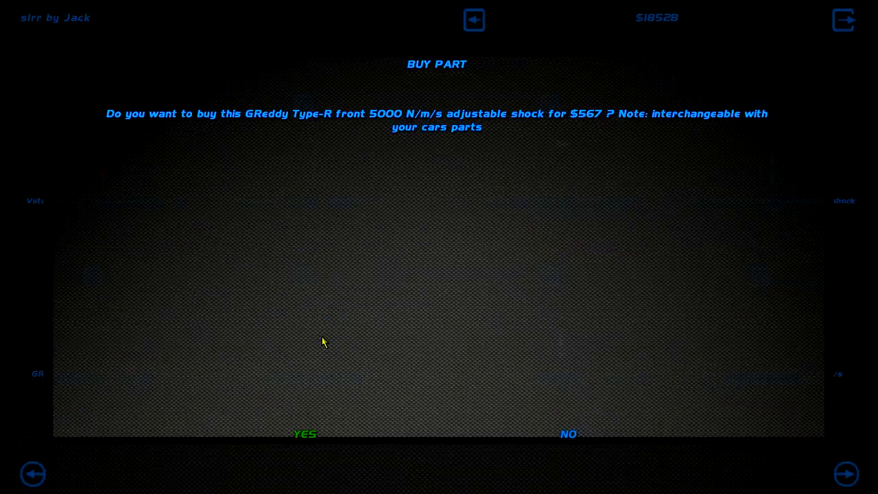
{"action": "left_click", "coordinate": [305, 434]}
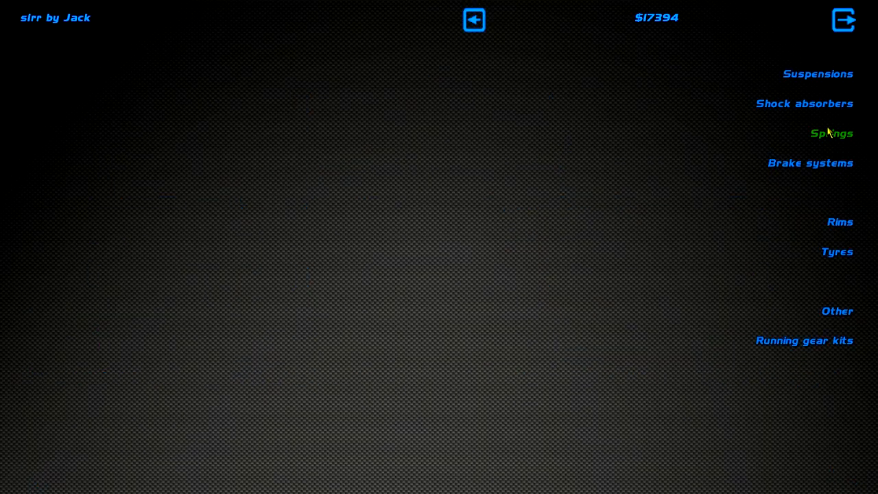
- Buy the GReddy Type-R springs, leaving funds at $16,550
{"action": "left_click", "coordinate": [831, 133]}
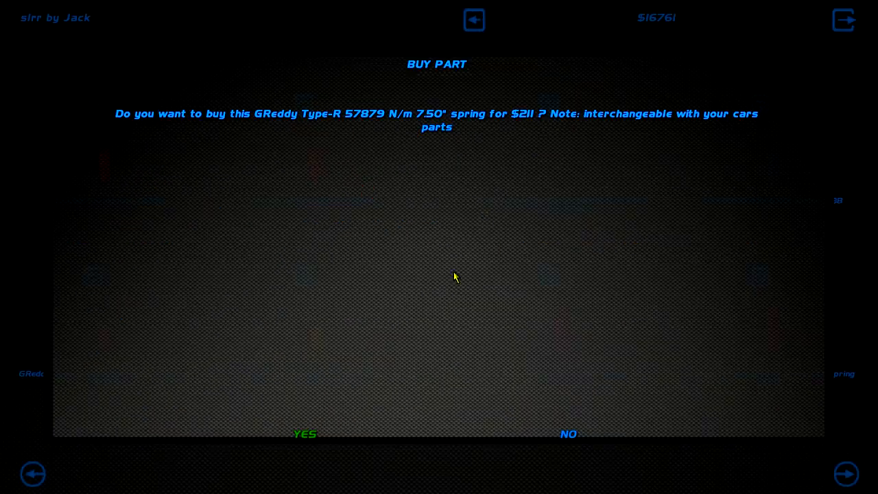
{"action": "left_click", "coordinate": [304, 433]}
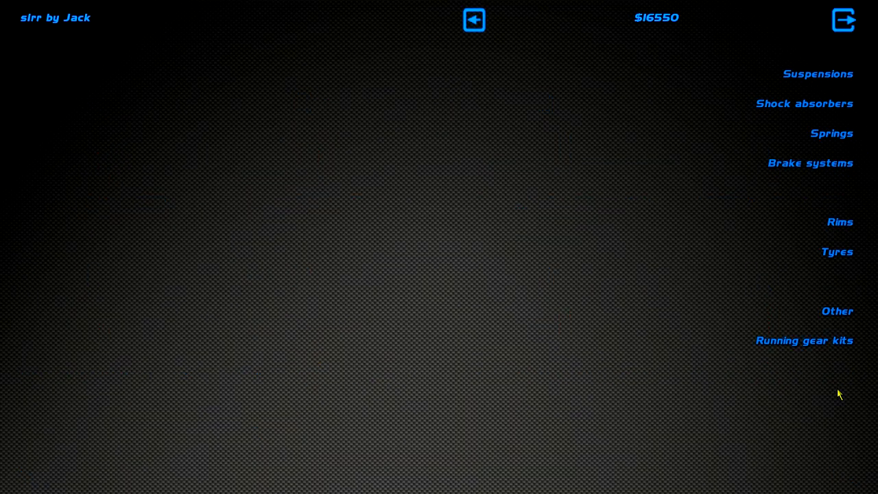
{"action": "left_click", "coordinate": [810, 162]}
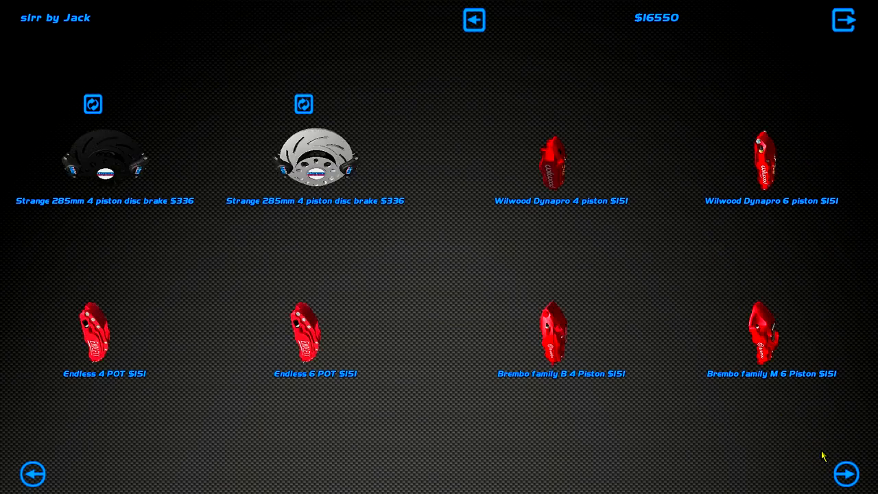
- Buy the Brembo racing 330 mm discs and Endless 6 POT calipers, leaving $14,156
{"action": "left_click", "coordinate": [845, 475]}
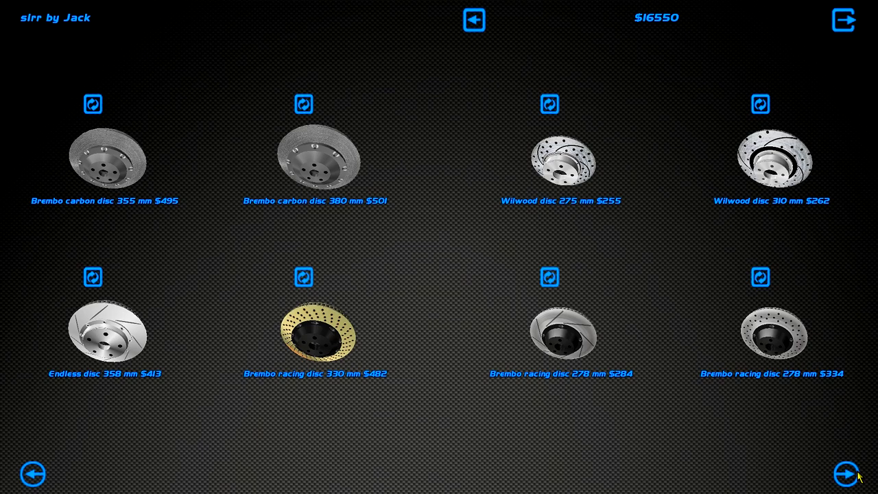
{"action": "left_click", "coordinate": [319, 335]}
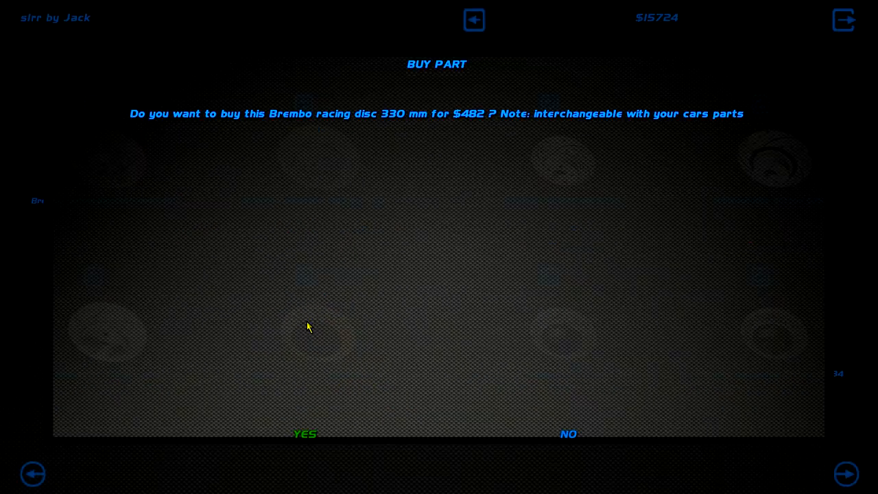
{"action": "left_click", "coordinate": [305, 434]}
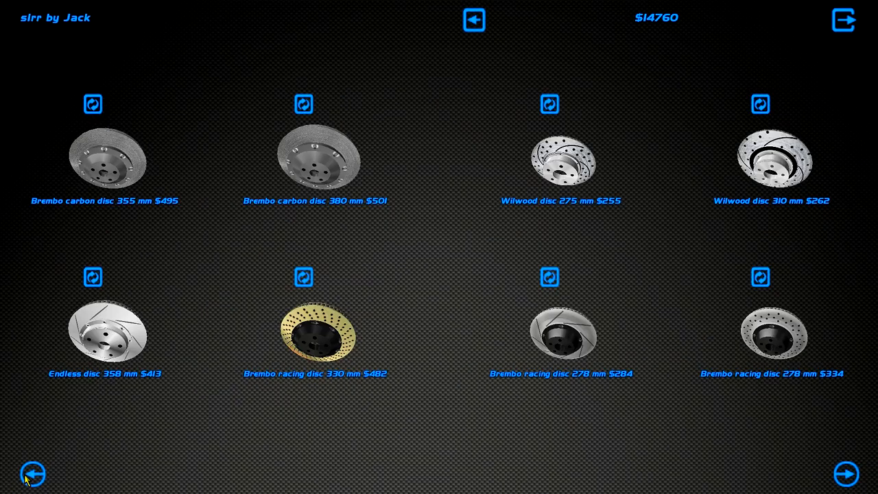
{"action": "left_click", "coordinate": [845, 475]}
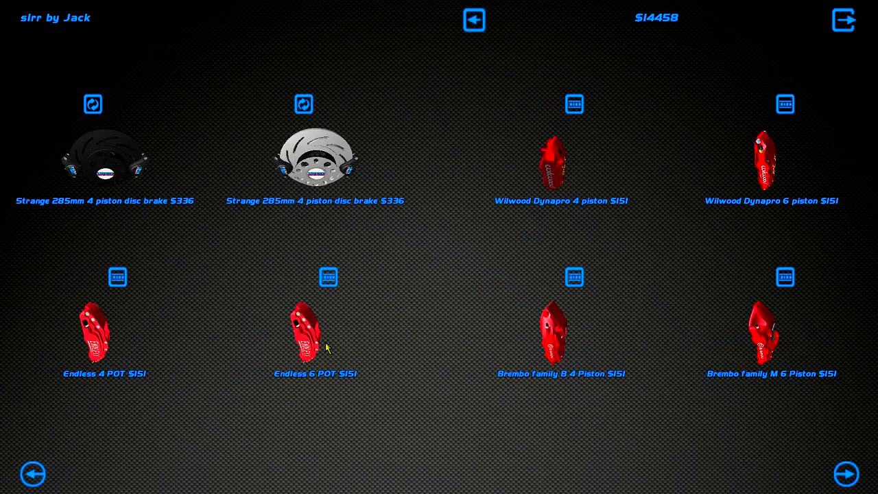
{"action": "left_click", "coordinate": [475, 19]}
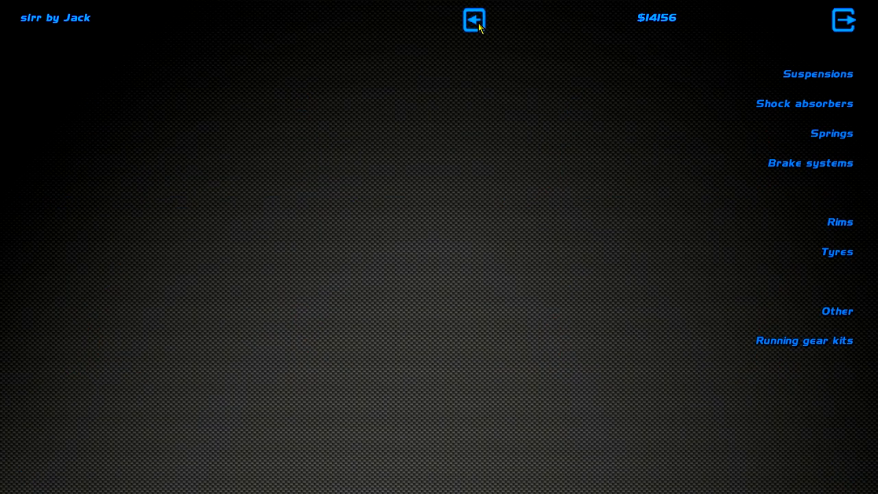
- Page through the rim catalogue and buy the red Bee-R BS 19x11 rim, leaving $13,472
{"action": "left_click", "coordinate": [840, 222]}
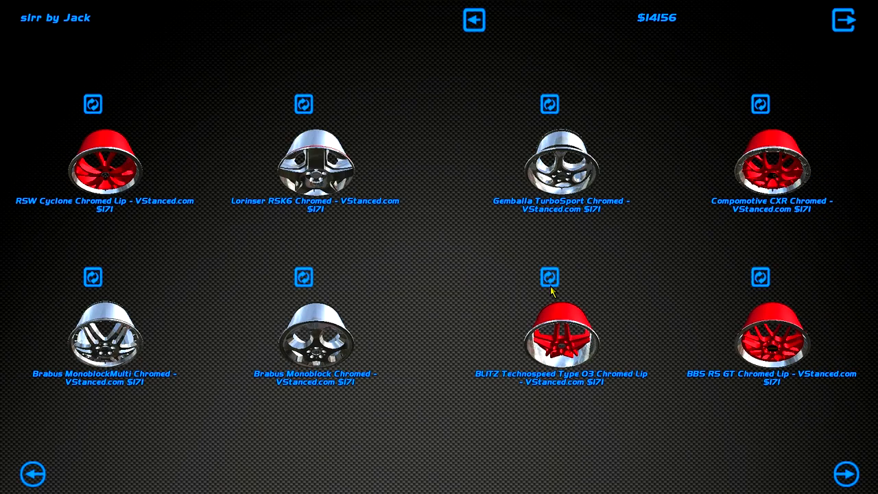
{"action": "left_click", "coordinate": [845, 475]}
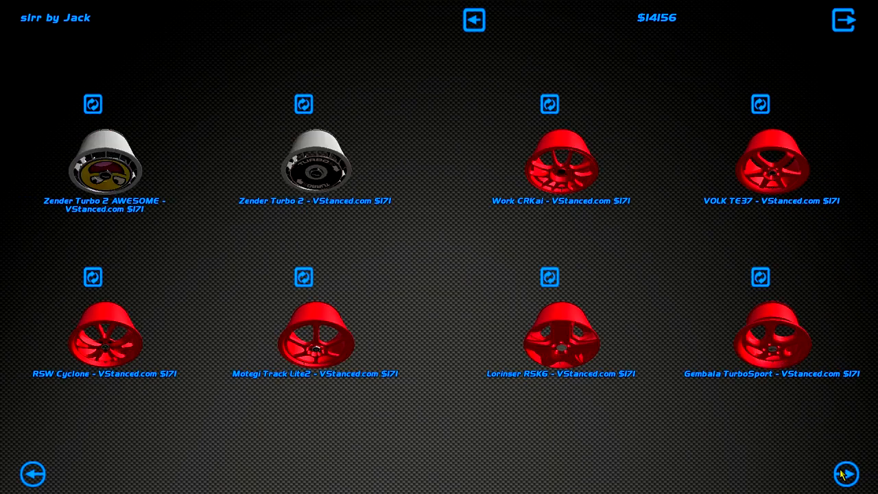
{"action": "left_click", "coordinate": [846, 475]}
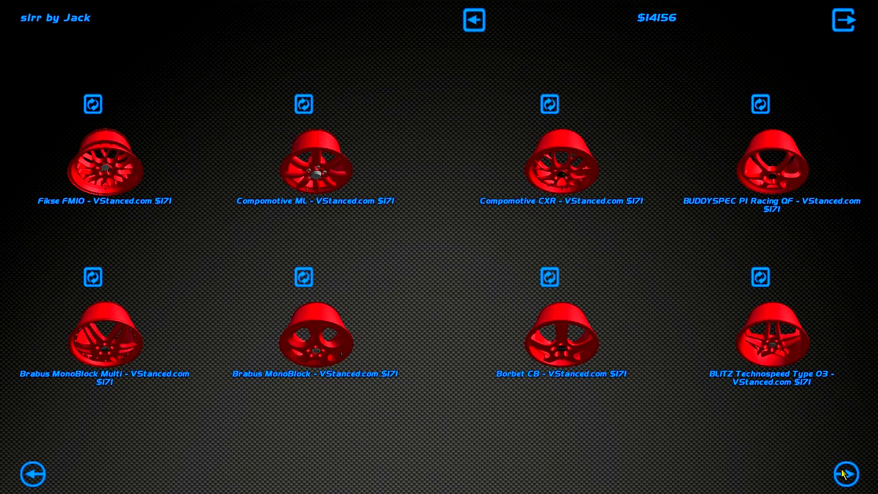
{"action": "left_click", "coordinate": [845, 475]}
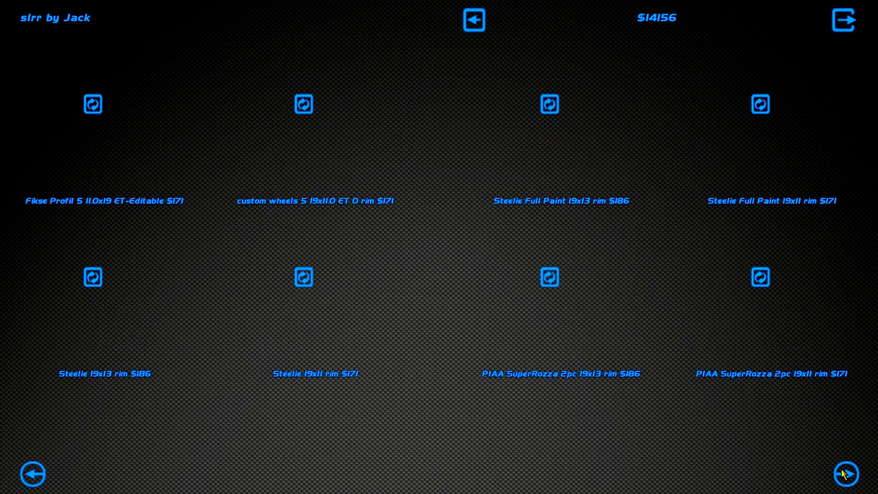
{"action": "left_click", "coordinate": [845, 475]}
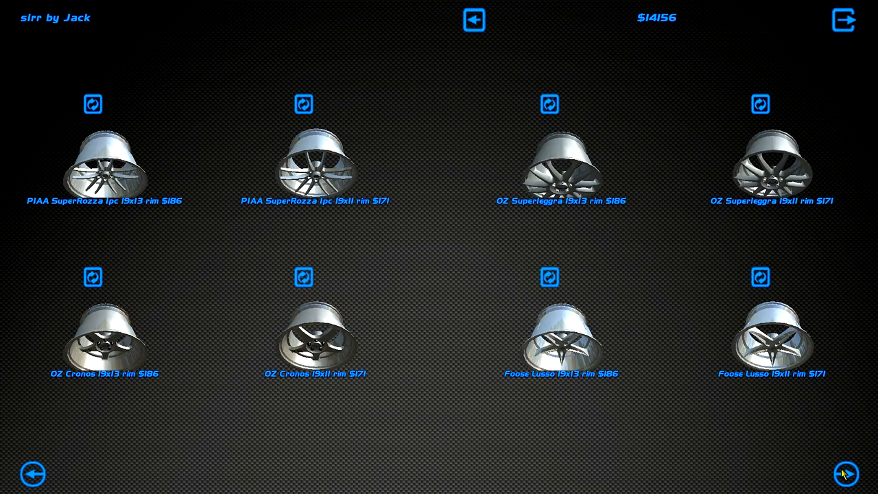
{"action": "left_click", "coordinate": [845, 475]}
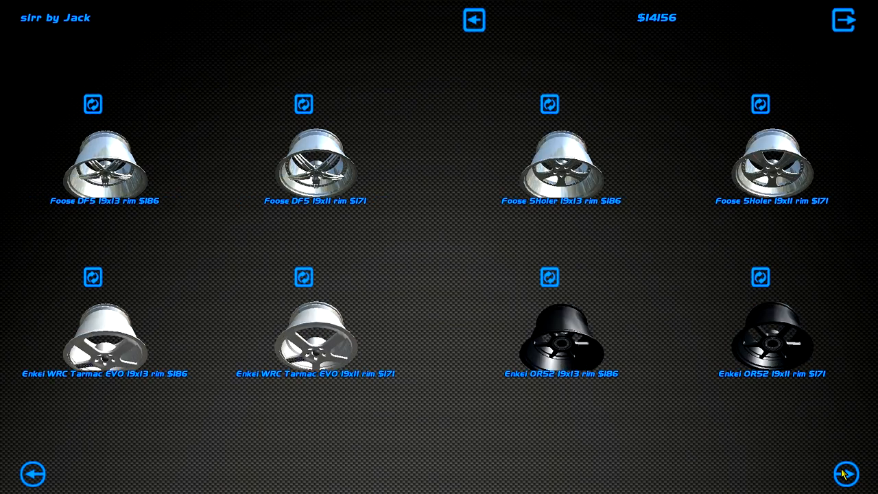
{"action": "left_click", "coordinate": [846, 475]}
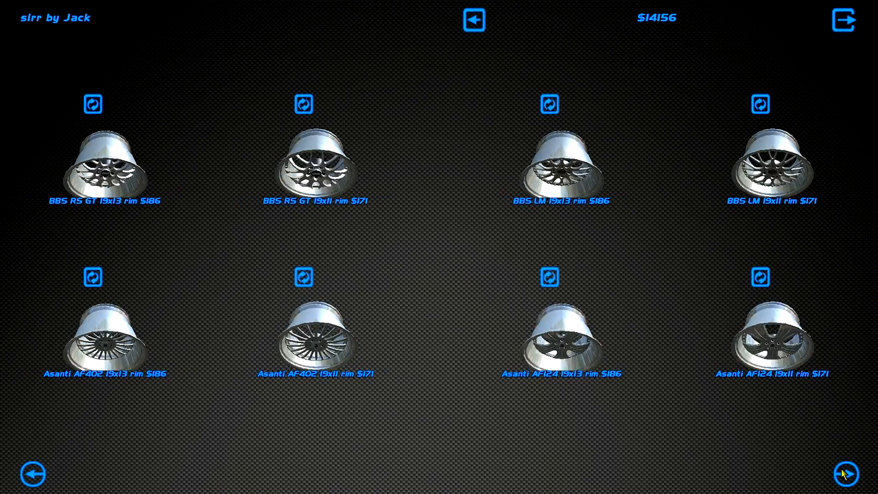
{"action": "left_click", "coordinate": [845, 474]}
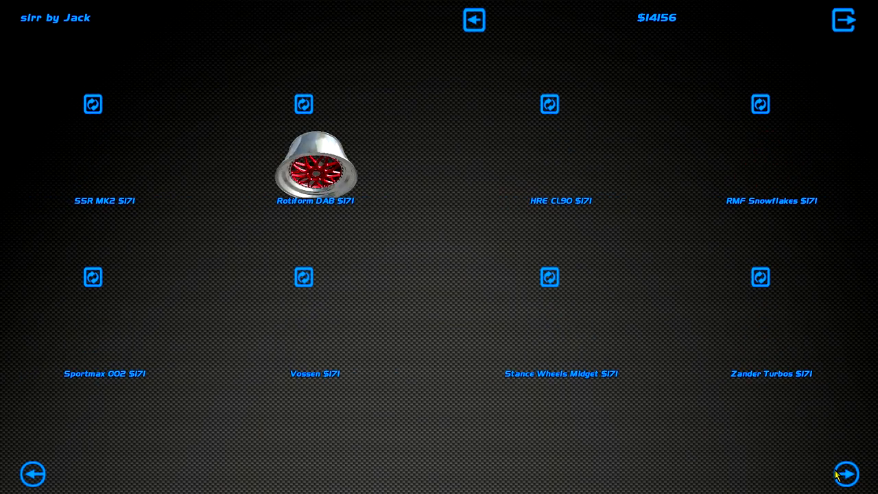
{"action": "left_click", "coordinate": [845, 473]}
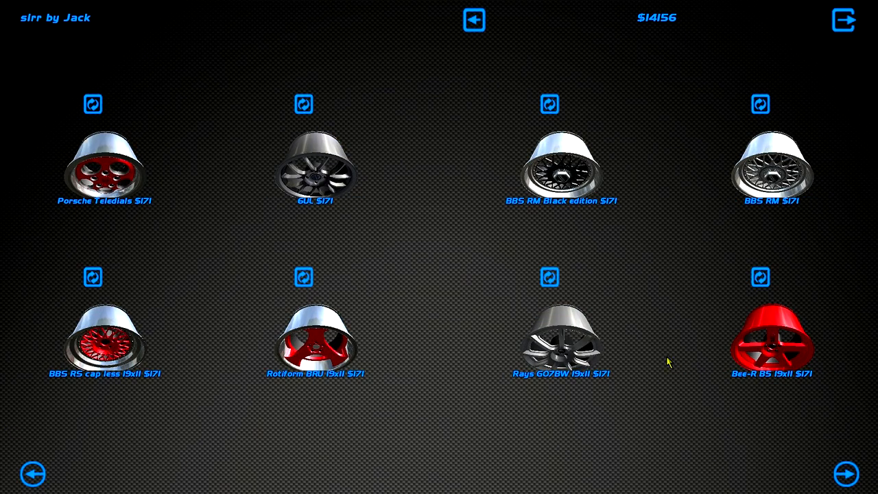
{"action": "left_click", "coordinate": [771, 339]}
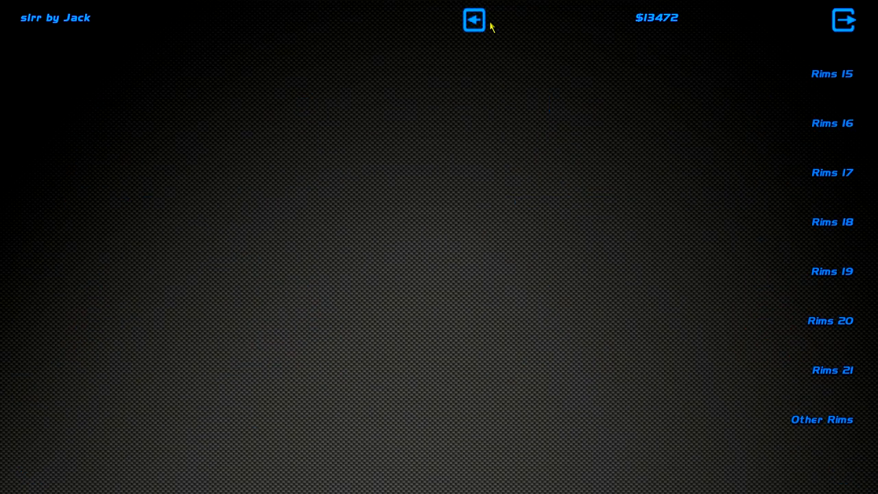
- Buy the Control 245/35 R19 Drag Compound tyre for $268 and return to the running gear categories
{"action": "left_click", "coordinate": [474, 19]}
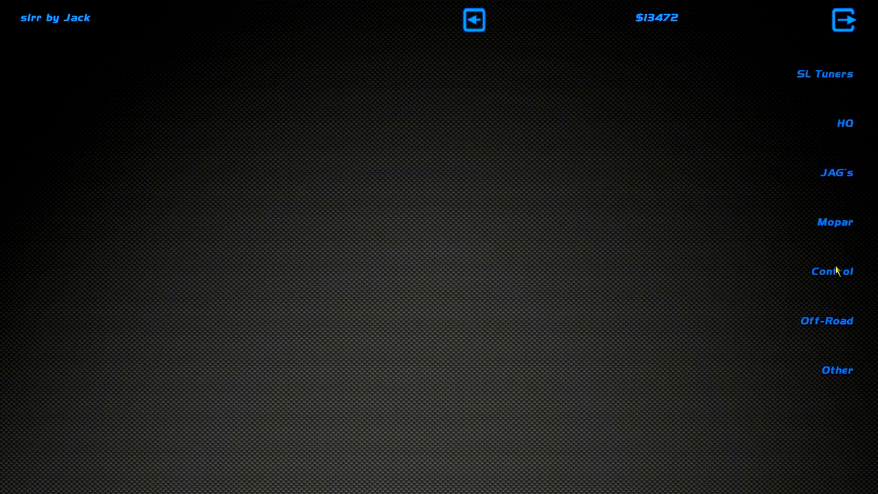
{"action": "left_click", "coordinate": [831, 272]}
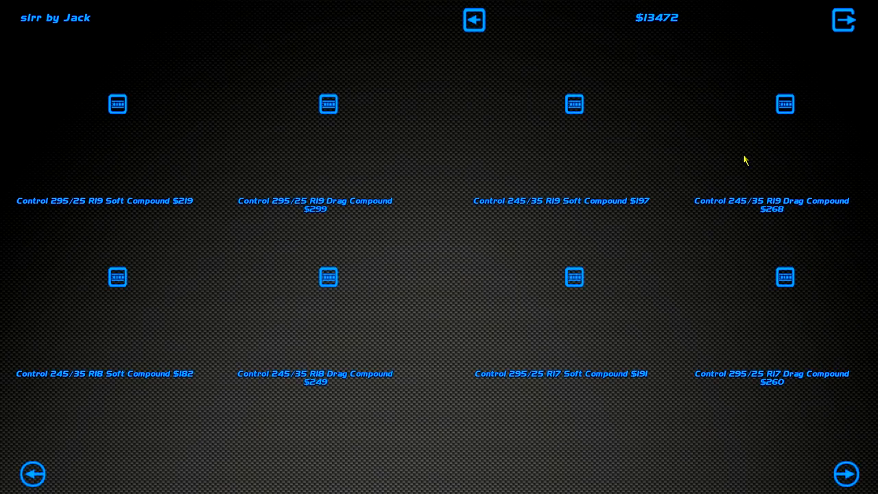
{"action": "left_click", "coordinate": [785, 104]}
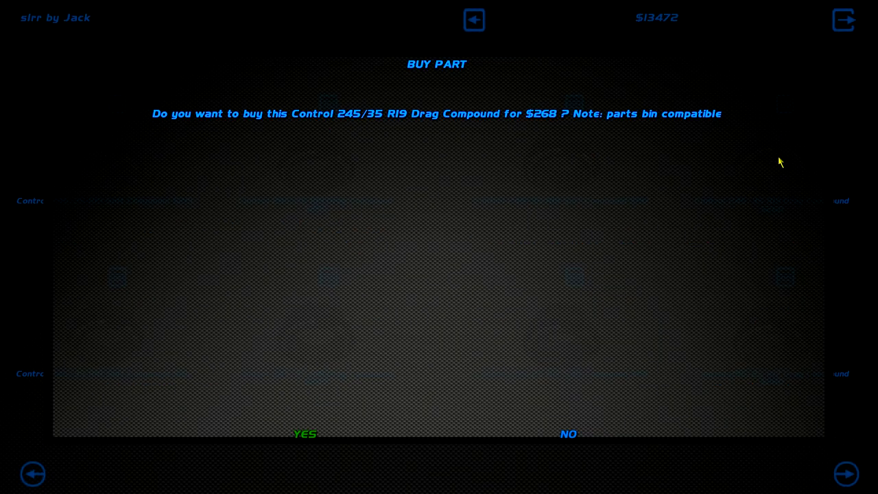
{"action": "left_click", "coordinate": [305, 433]}
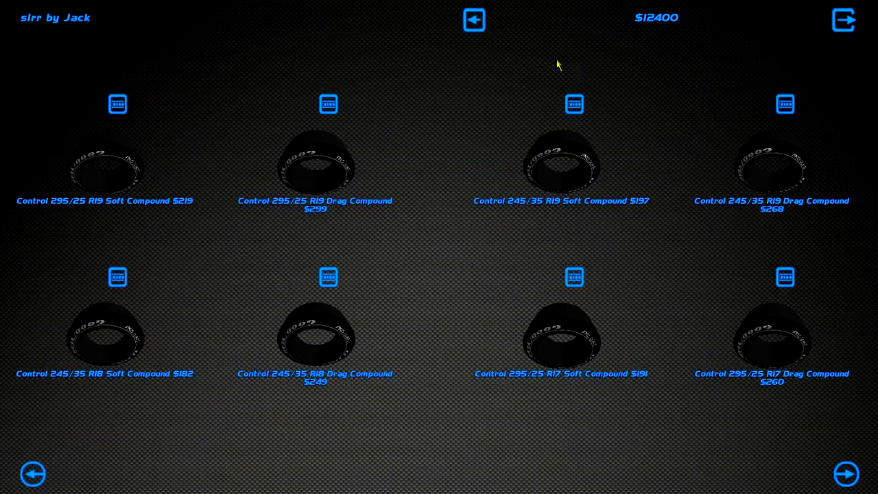
{"action": "left_click", "coordinate": [474, 19]}
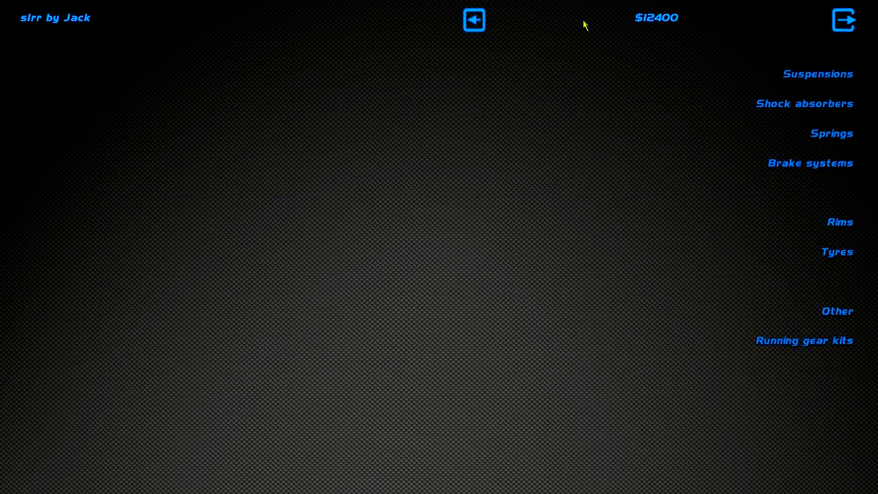
- Exit the parts shop and look around the Mustang on its new red rims in the garage
{"action": "left_click", "coordinate": [475, 19]}
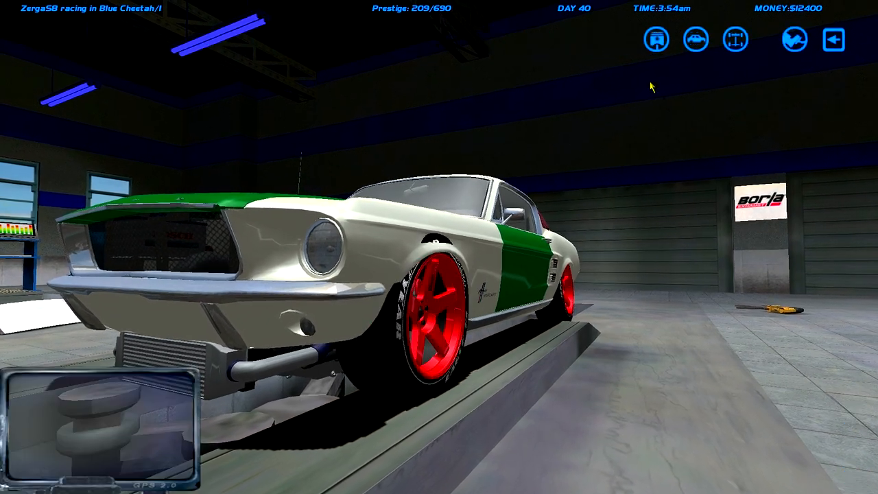
{"action": "left_click", "coordinate": [835, 38]}
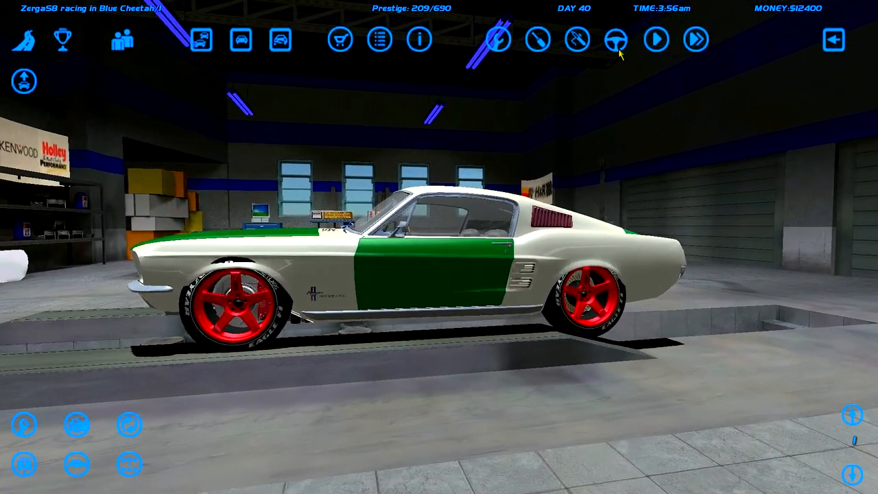
{"action": "left_click", "coordinate": [614, 39]}
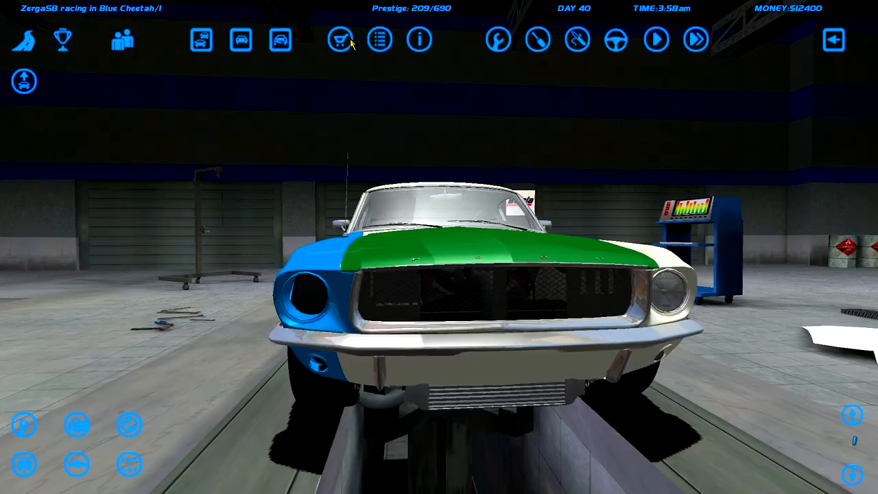
- Buy the Fiberglass rear fenders from the Stock Body Parts catalogue and page on to the front panels
{"action": "left_click", "coordinate": [340, 38]}
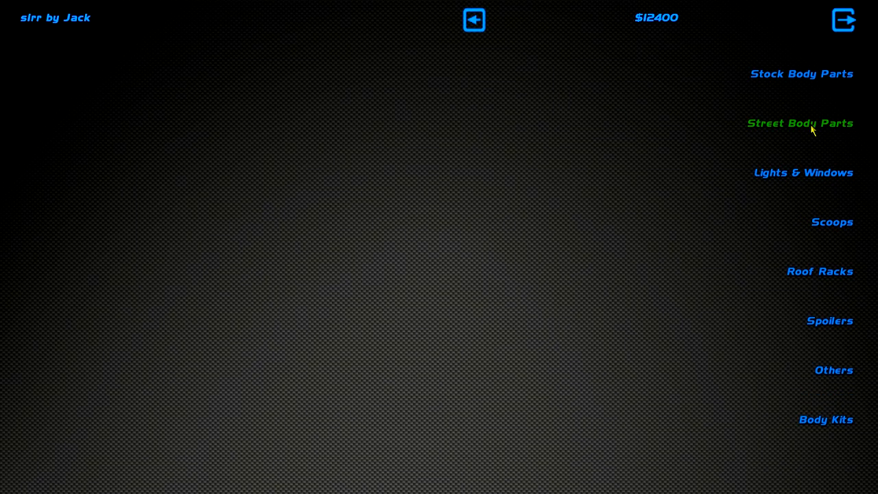
{"action": "mouse_move", "coordinate": [801, 75]}
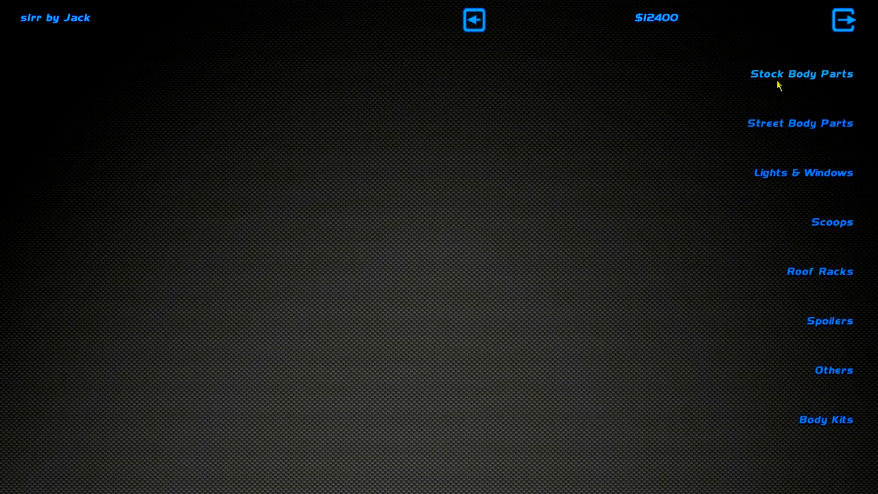
{"action": "left_click", "coordinate": [801, 74]}
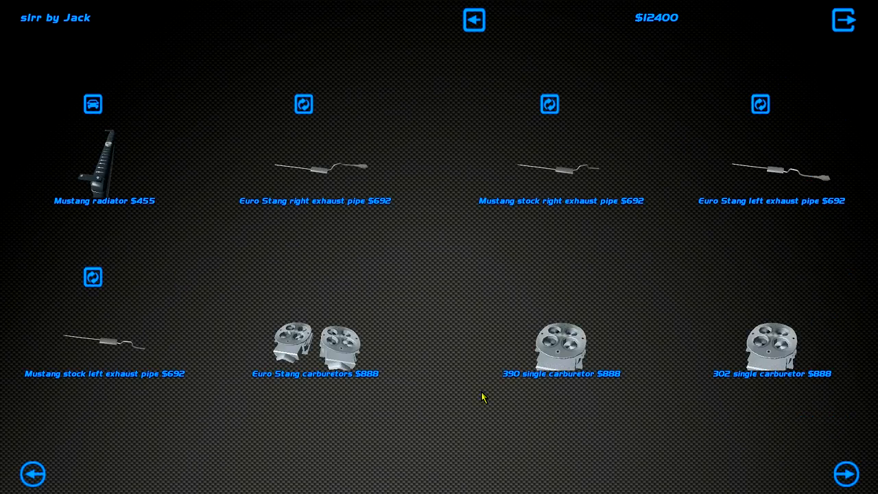
{"action": "left_click", "coordinate": [845, 475]}
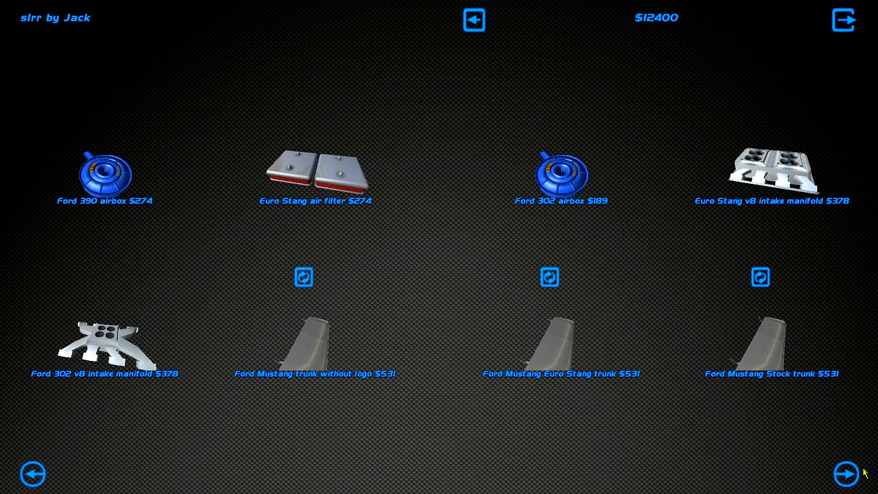
{"action": "left_click", "coordinate": [845, 475]}
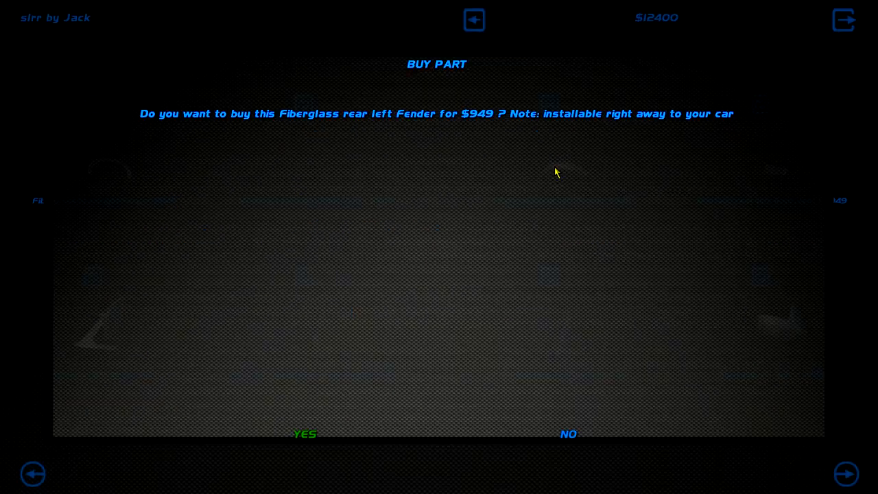
{"action": "left_click", "coordinate": [304, 434]}
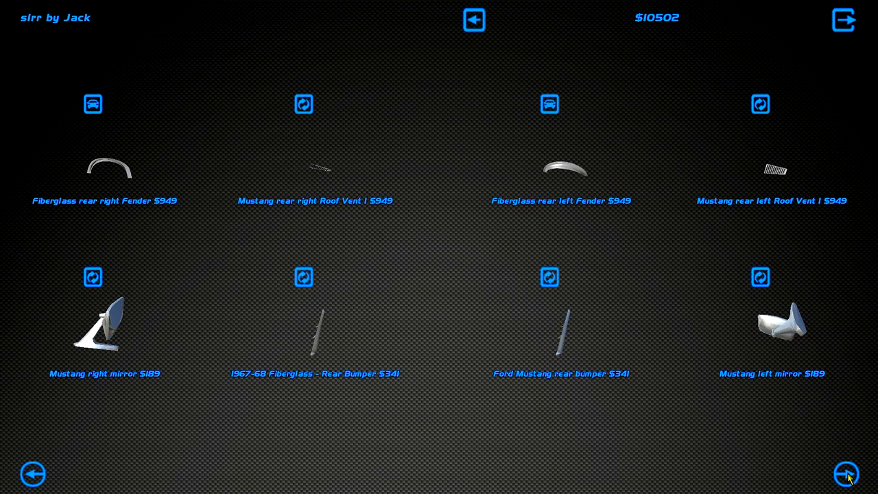
{"action": "left_click", "coordinate": [848, 475]}
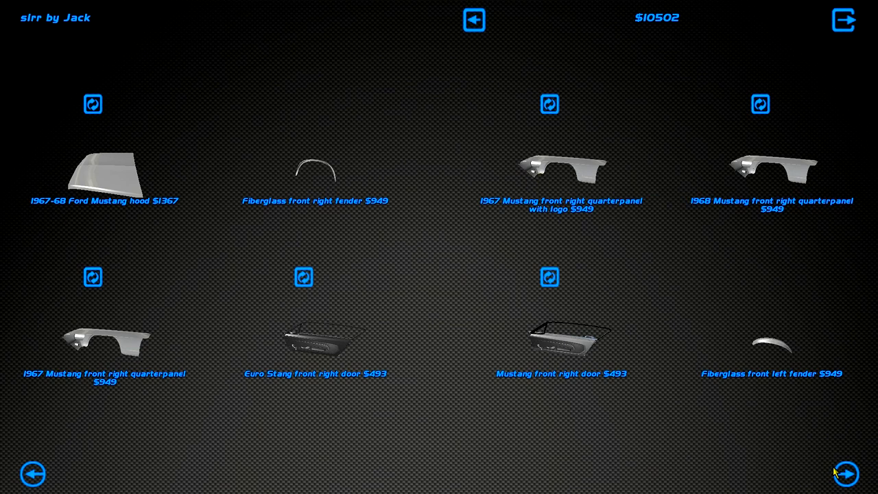
{"action": "mouse_move", "coordinate": [771, 346]}
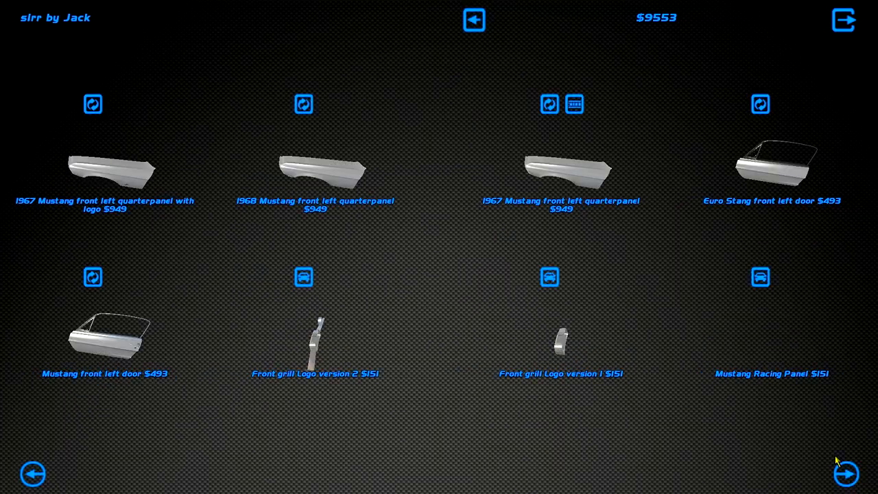
{"action": "mouse_move", "coordinate": [480, 222]}
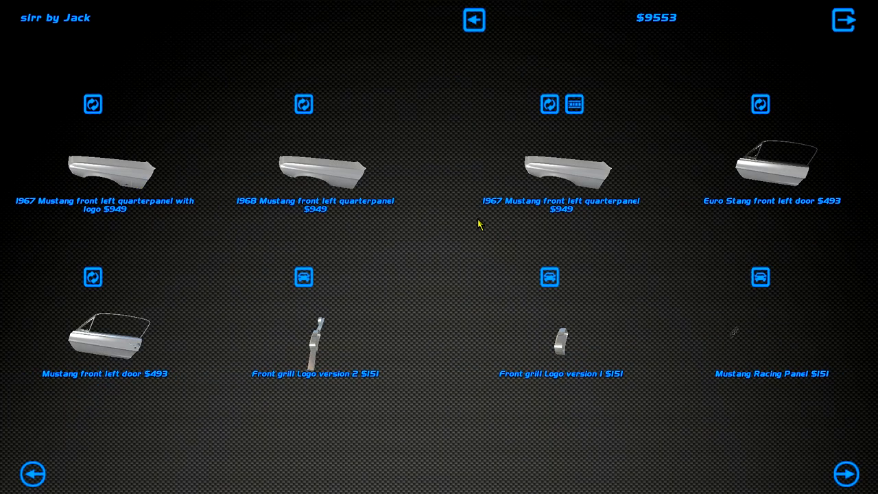
{"action": "mouse_move", "coordinate": [871, 25]}
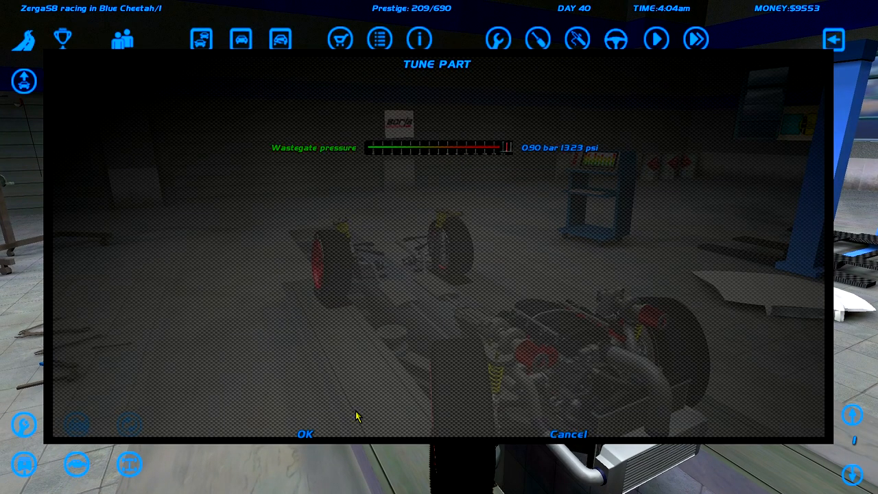
- Confirm the 0.90 bar wastegate pressure and bring up the Mustang's car information
{"action": "left_click", "coordinate": [304, 433]}
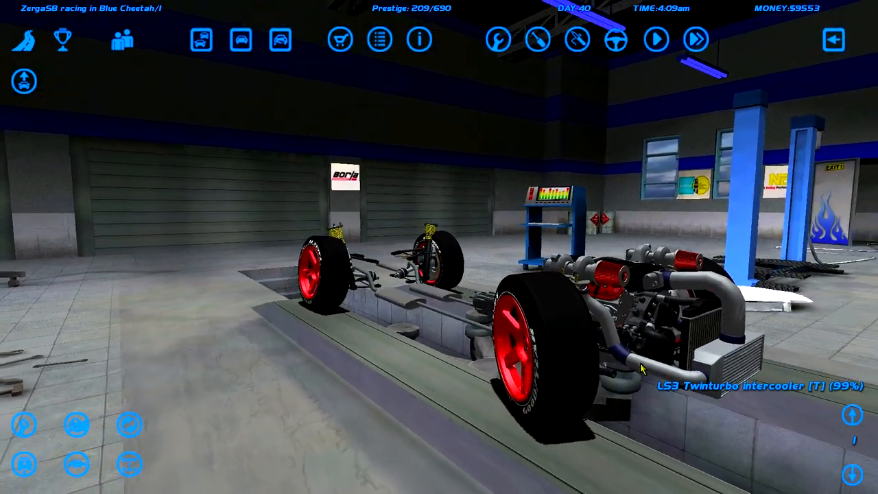
{"action": "left_click", "coordinate": [576, 38]}
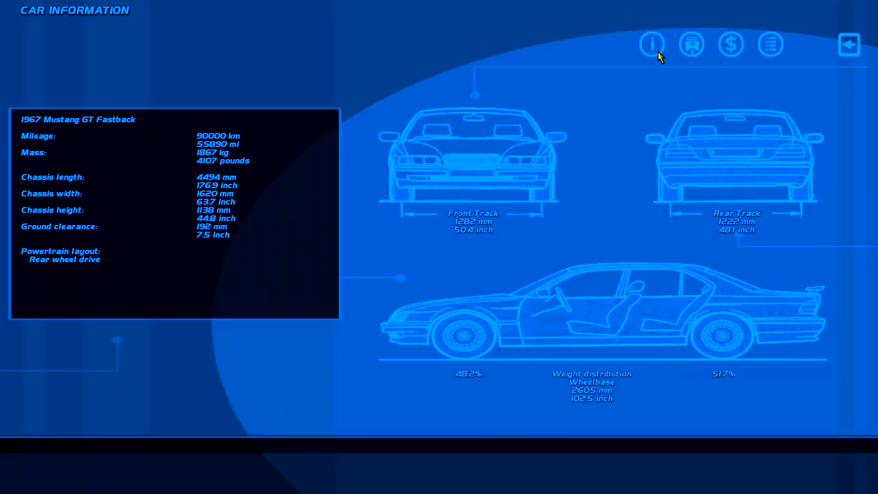
- View the engine specs and performance graph, then close the information screens
{"action": "left_click", "coordinate": [692, 44]}
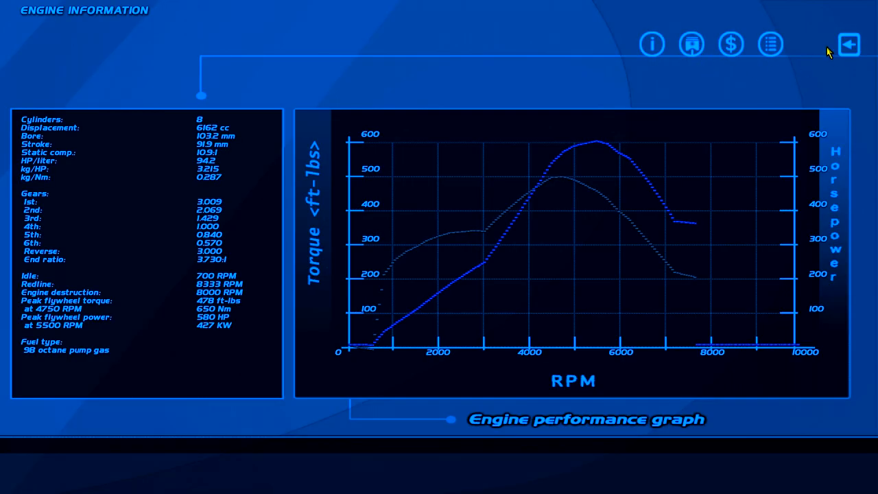
{"action": "left_click", "coordinate": [850, 44]}
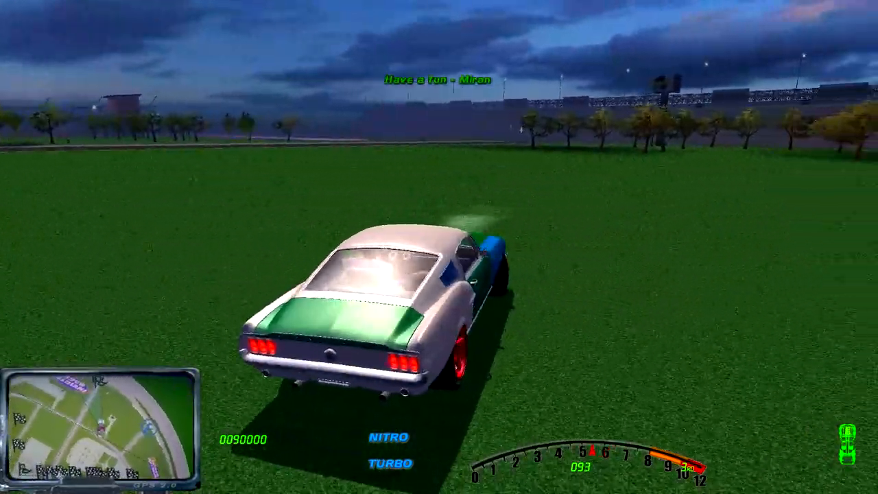
- Accelerate the Mustang around the test track, then pause with Escape
{"action": "key", "text": "Up"}
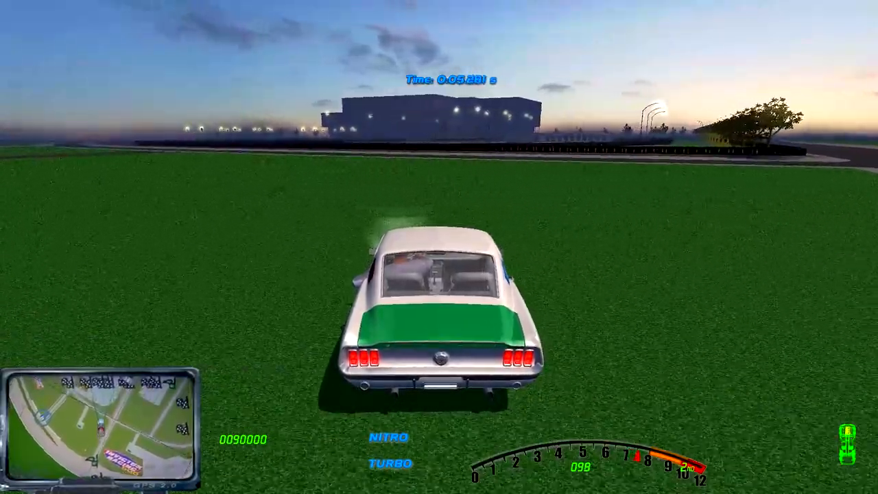
{"action": "key", "text": "Escape"}
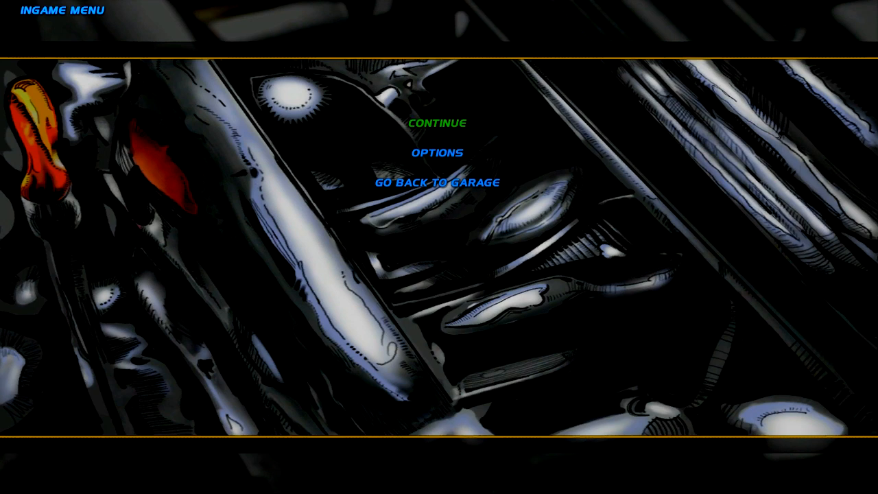
{"action": "mouse_move", "coordinate": [472, 122]}
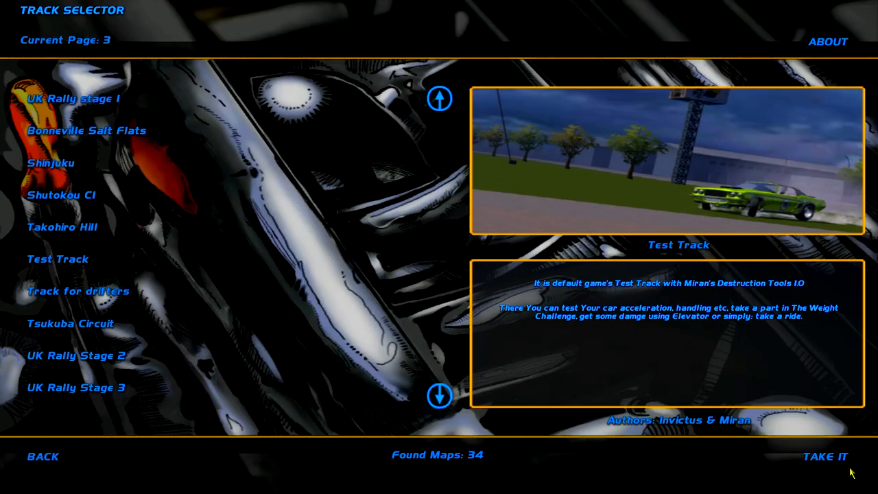
- Accept the Test Track selector and confirm YES to go back to the garage
{"action": "left_click", "coordinate": [825, 456]}
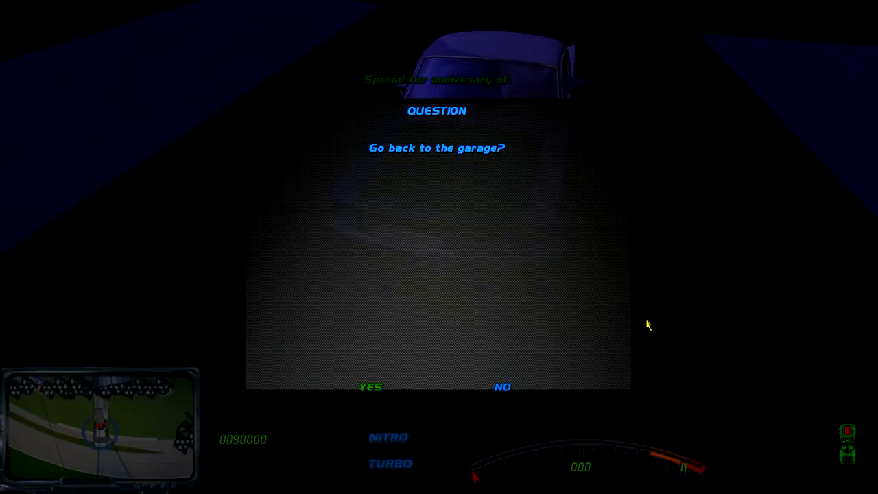
{"action": "left_click", "coordinate": [371, 386]}
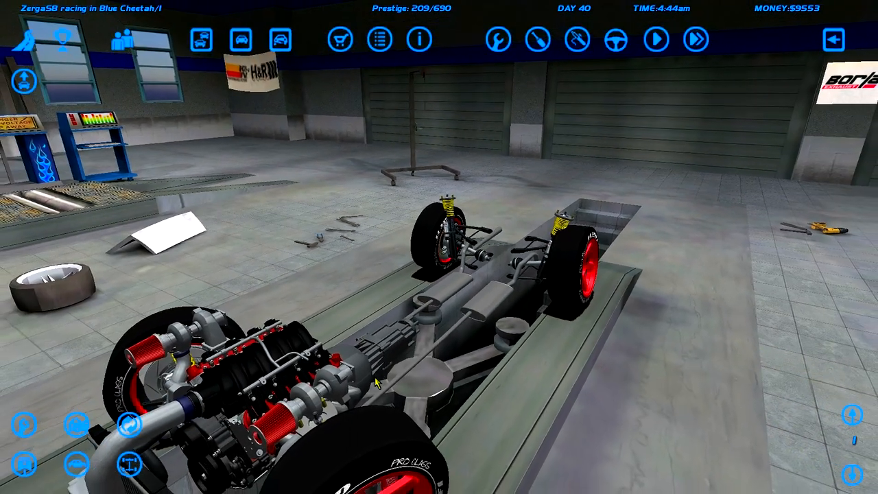